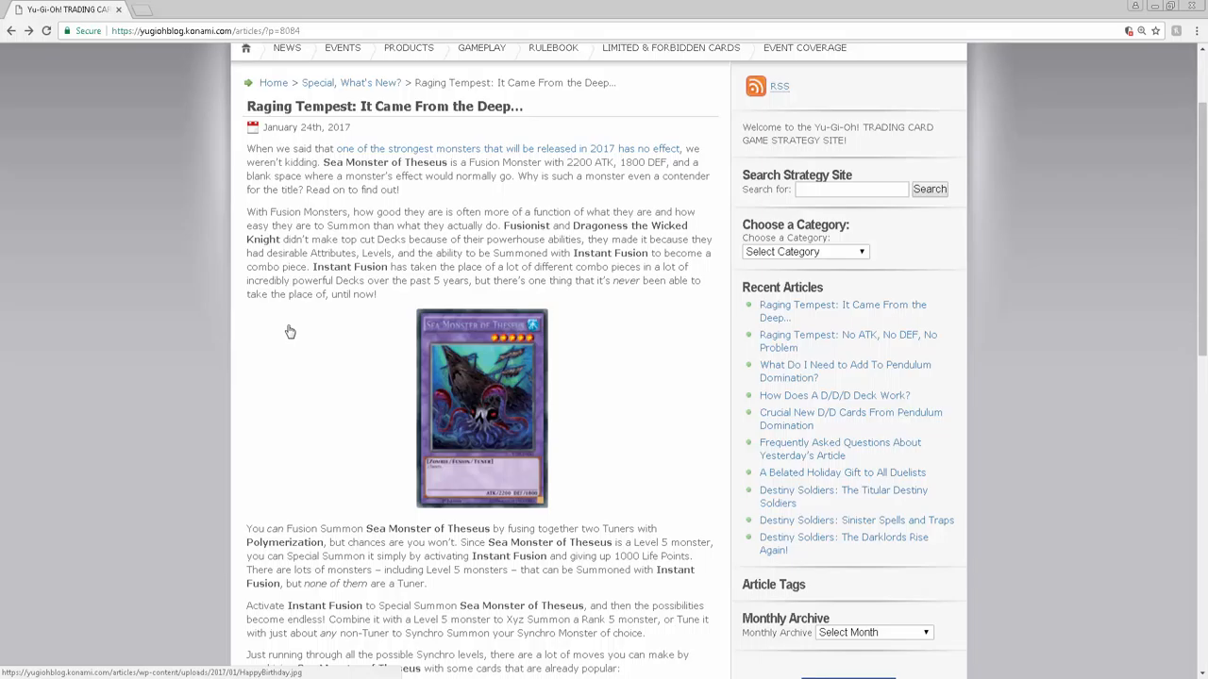
mouse_move(443, 385)
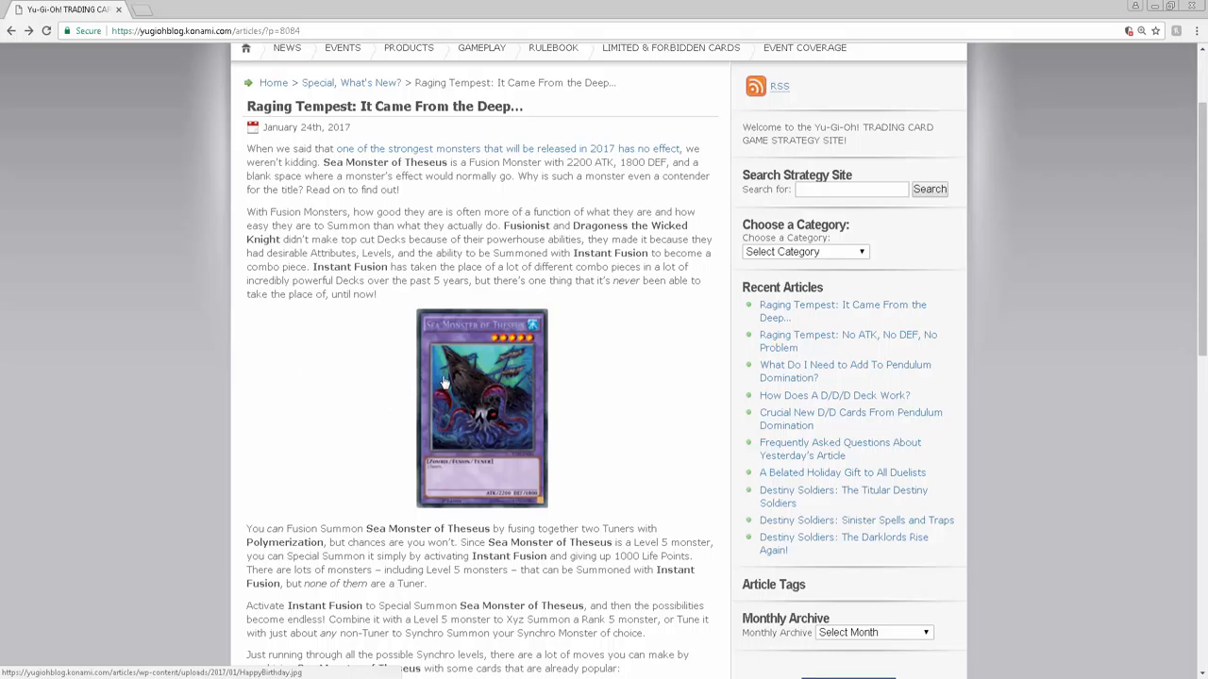
mouse_move(461, 381)
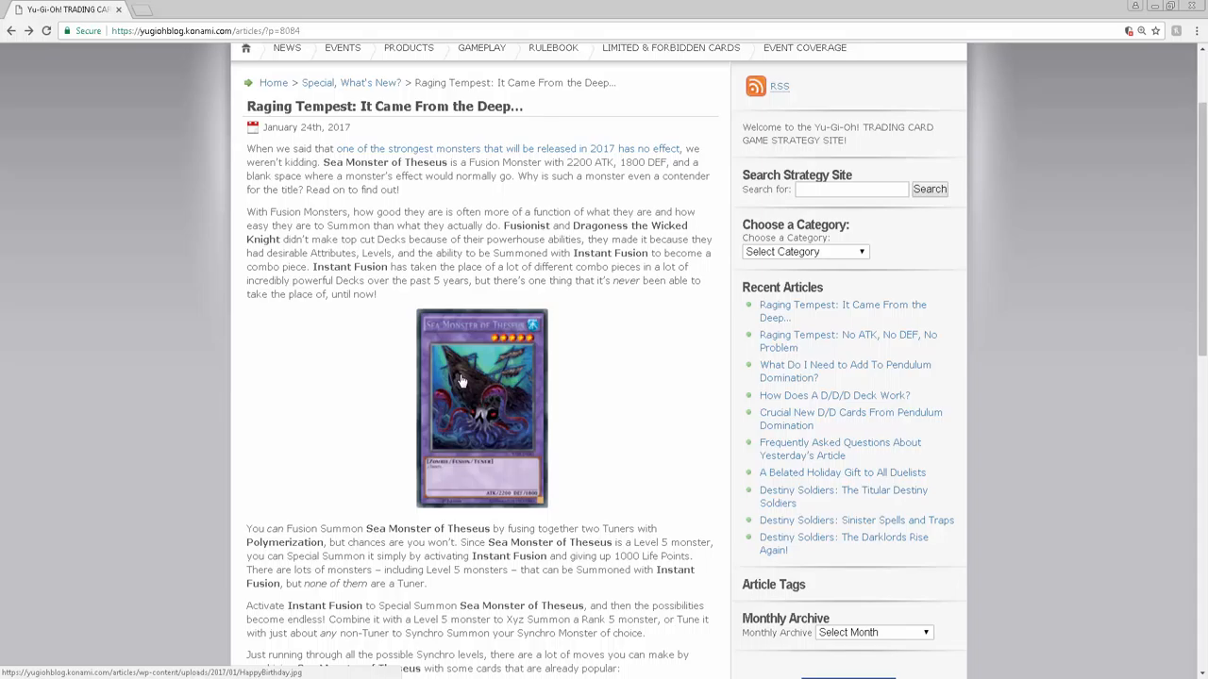
mouse_move(475, 502)
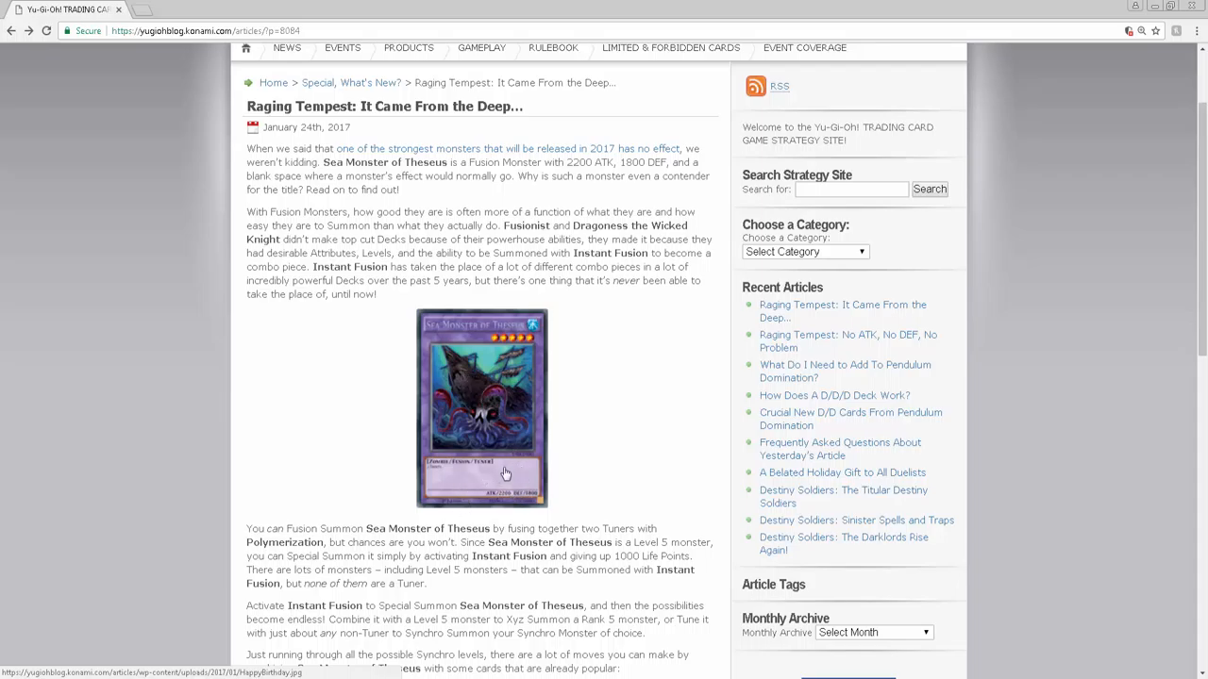
mouse_move(570, 344)
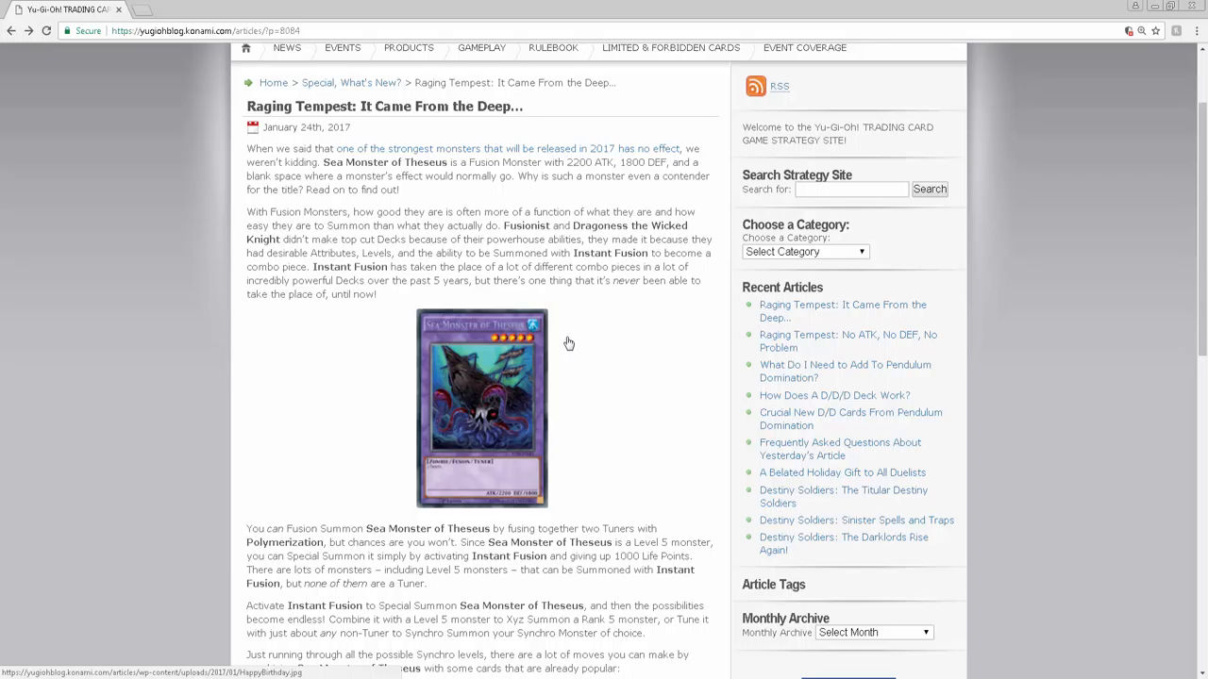
mouse_move(487, 385)
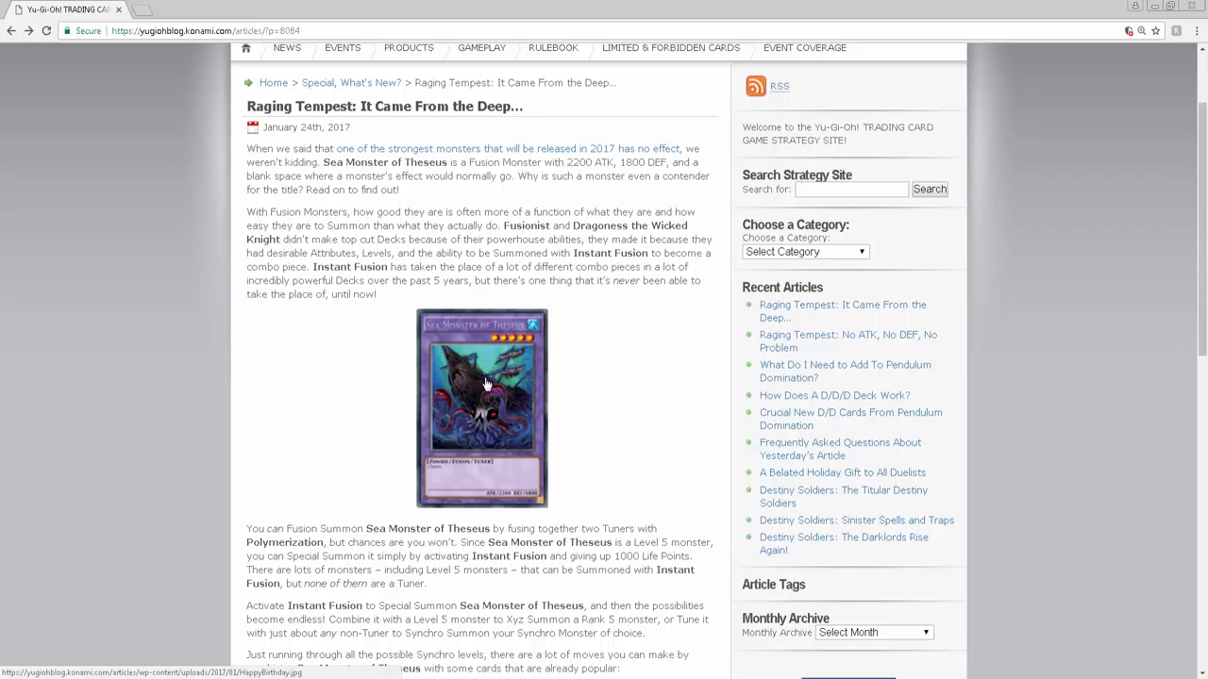
mouse_move(441, 481)
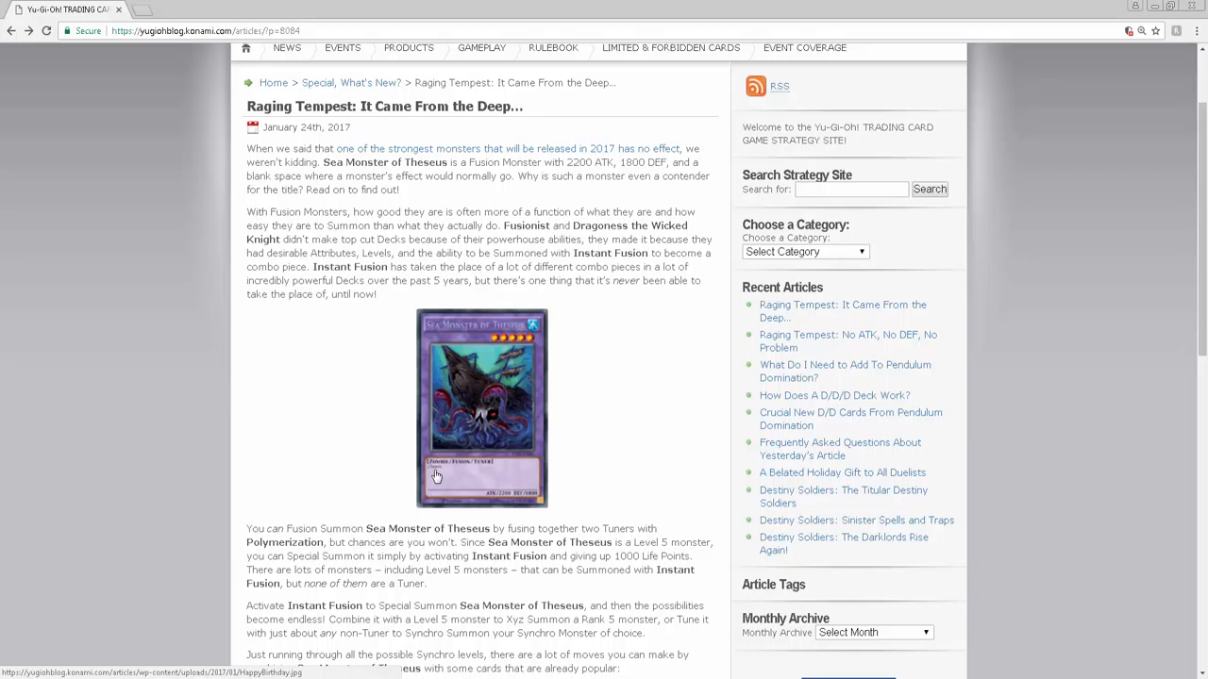
mouse_move(544, 310)
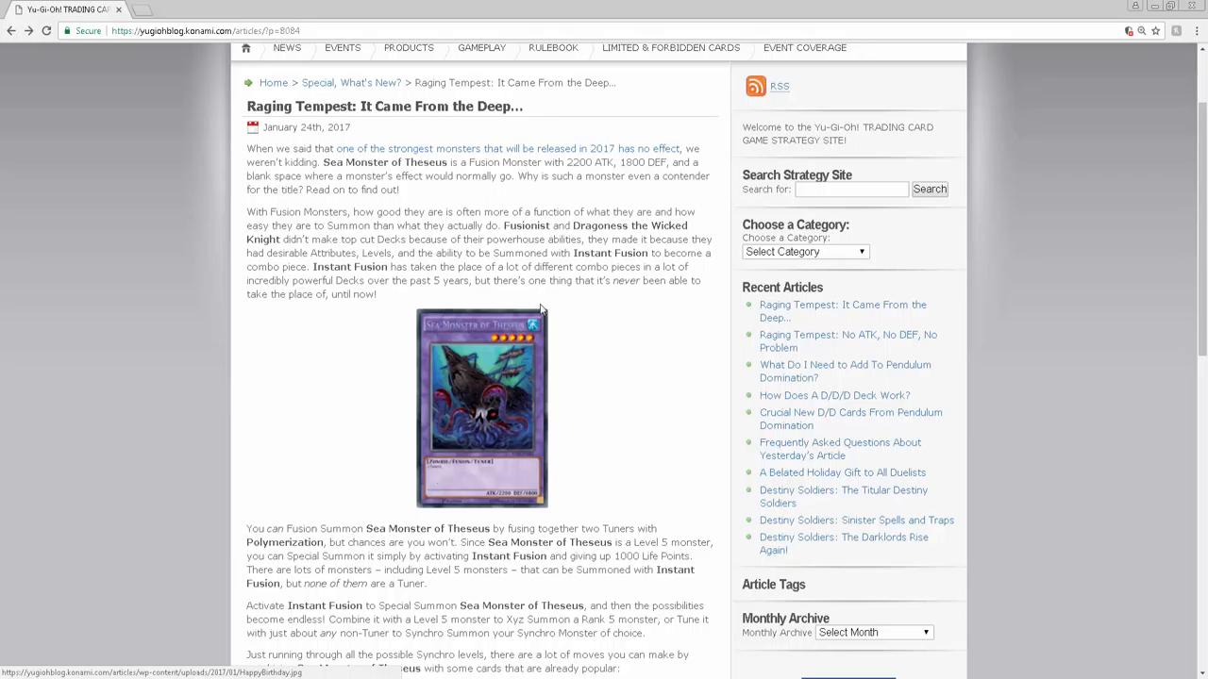
mouse_move(485, 151)
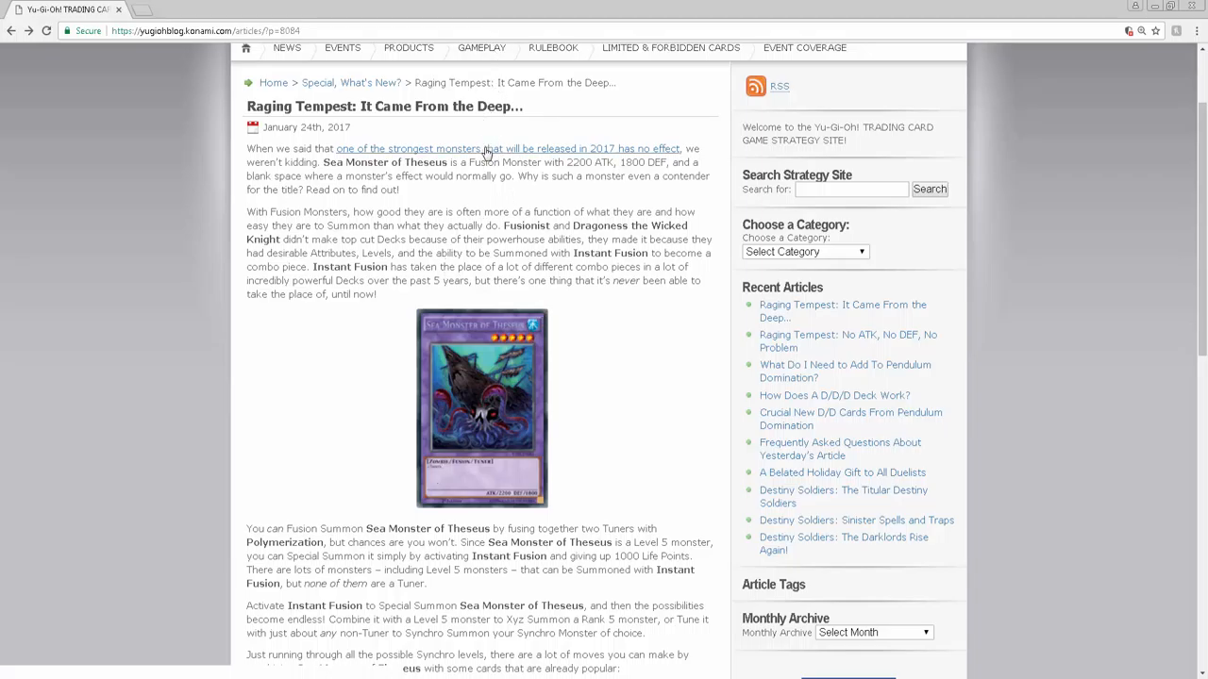
mouse_move(487, 155)
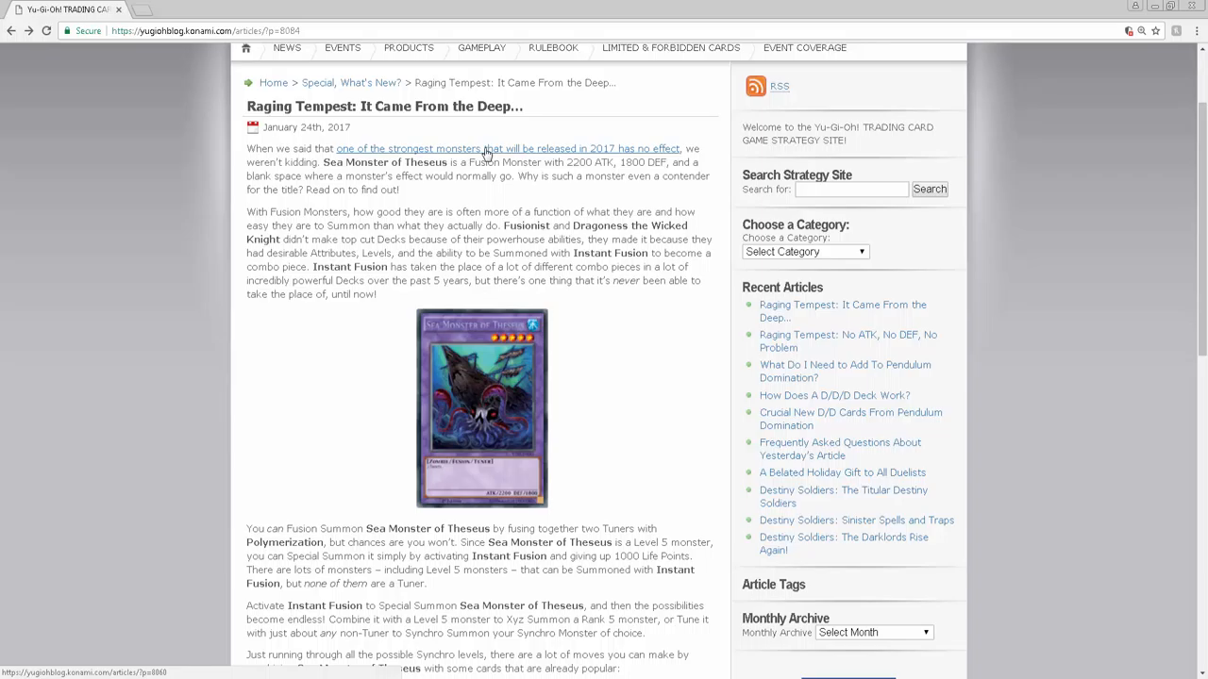
mouse_move(504, 366)
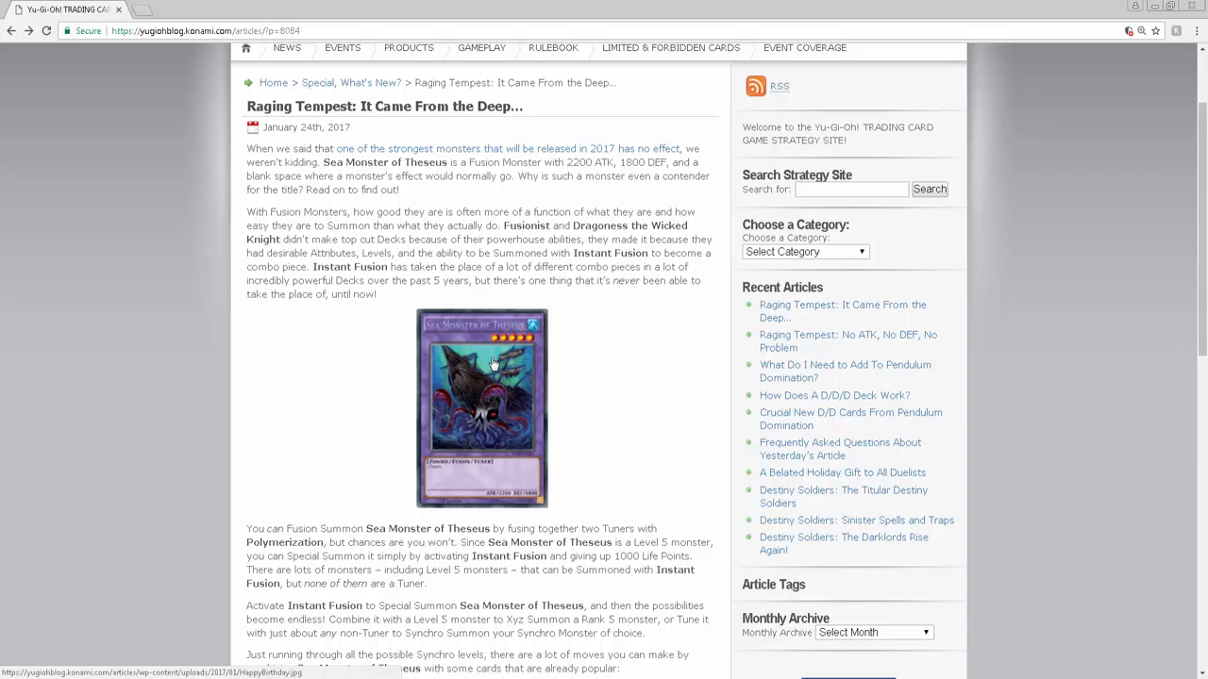
mouse_move(519, 212)
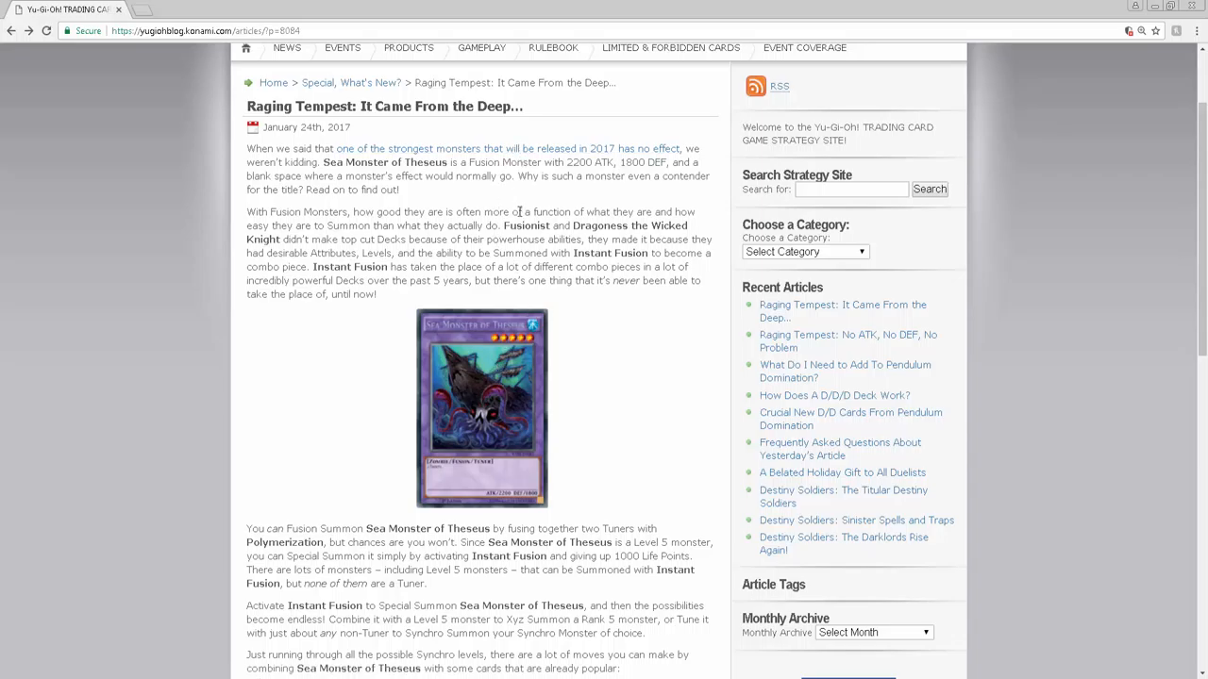
mouse_move(556, 151)
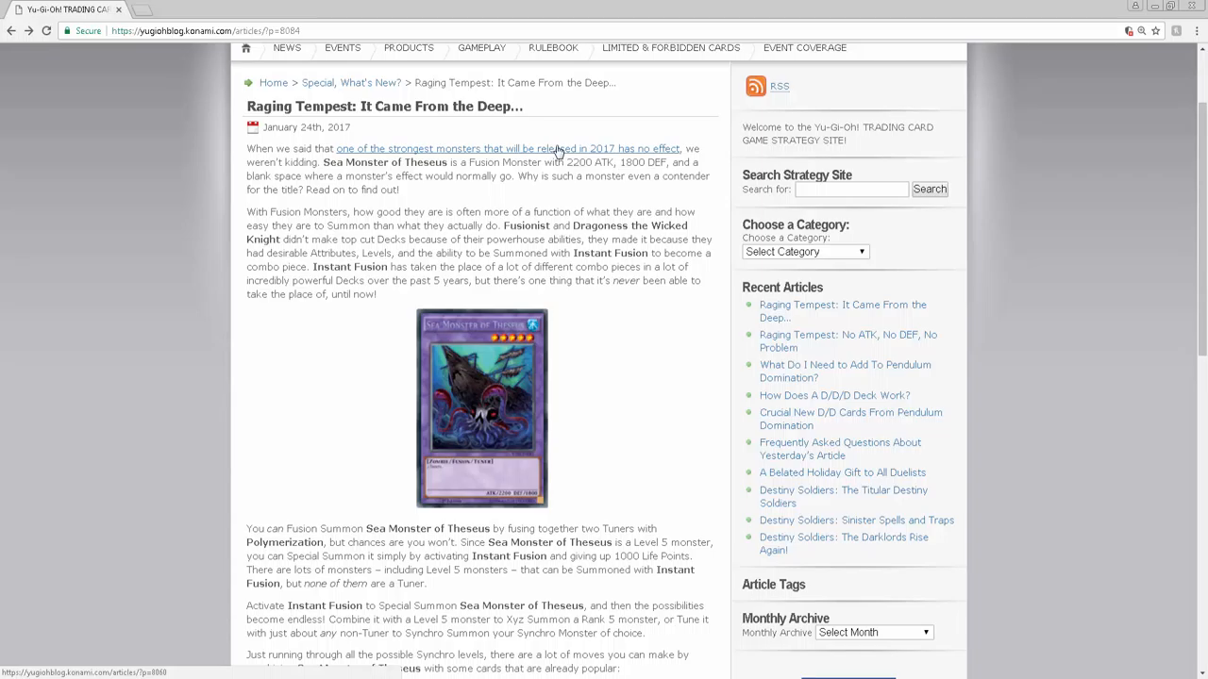
mouse_move(517, 385)
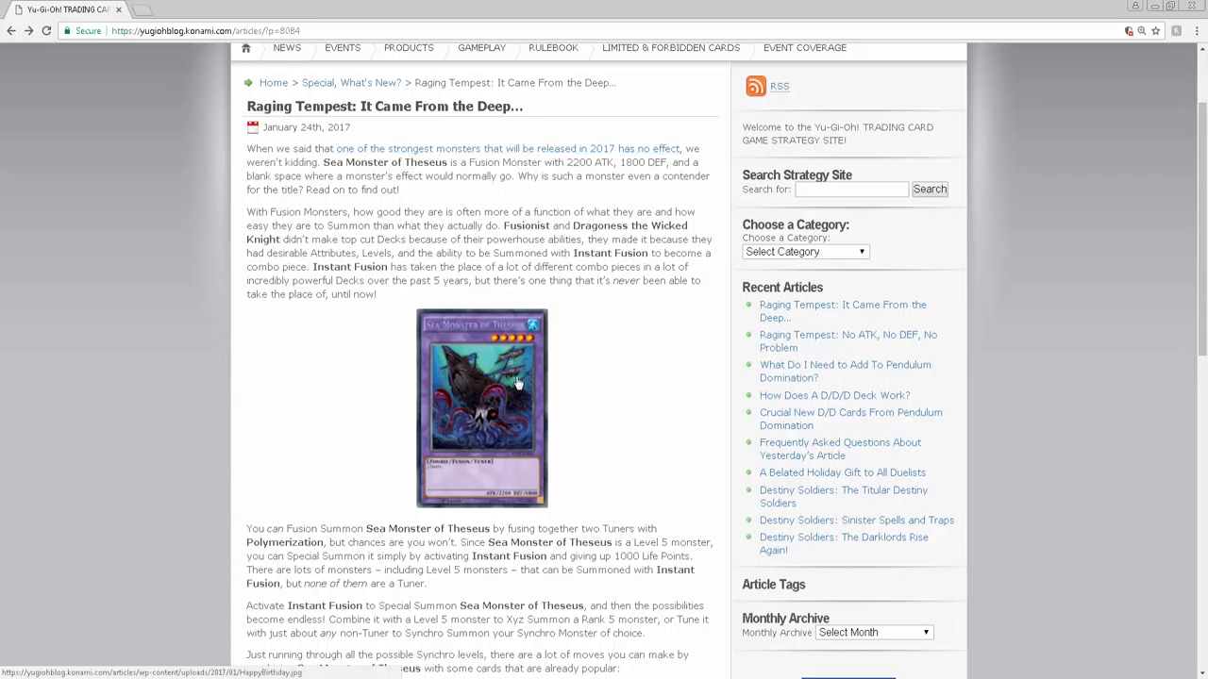
scroll(down, 3)
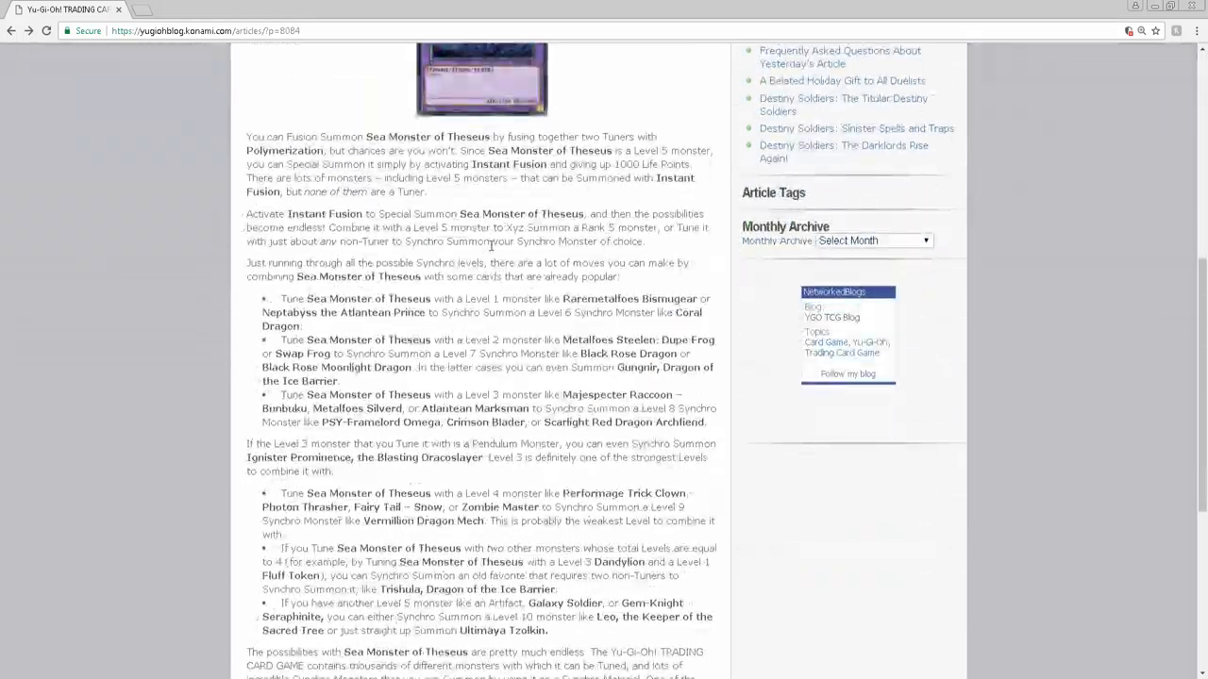
scroll(down, 3)
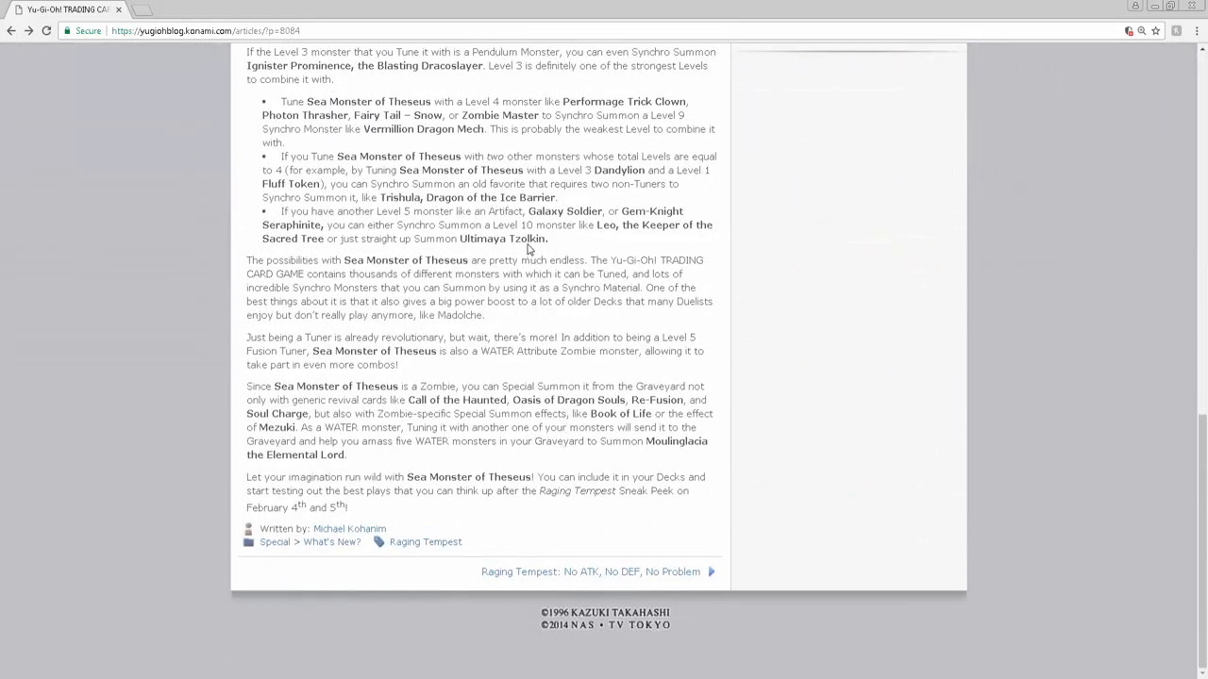
scroll(up, 3)
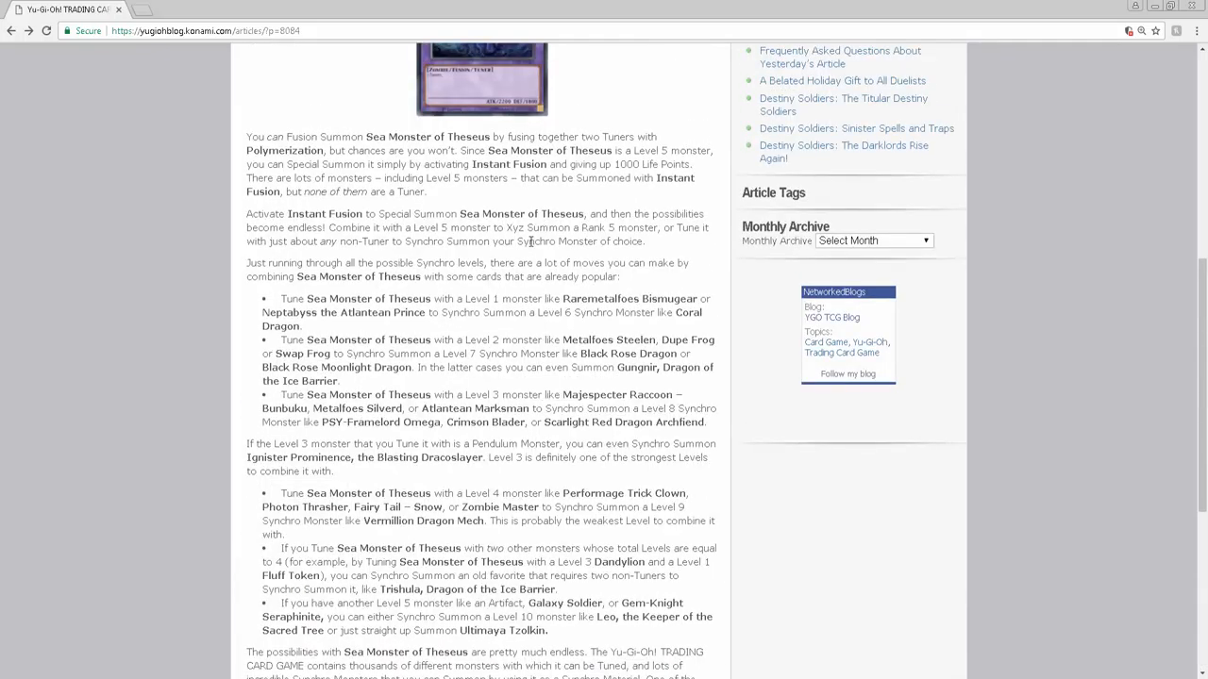
scroll(down, 3)
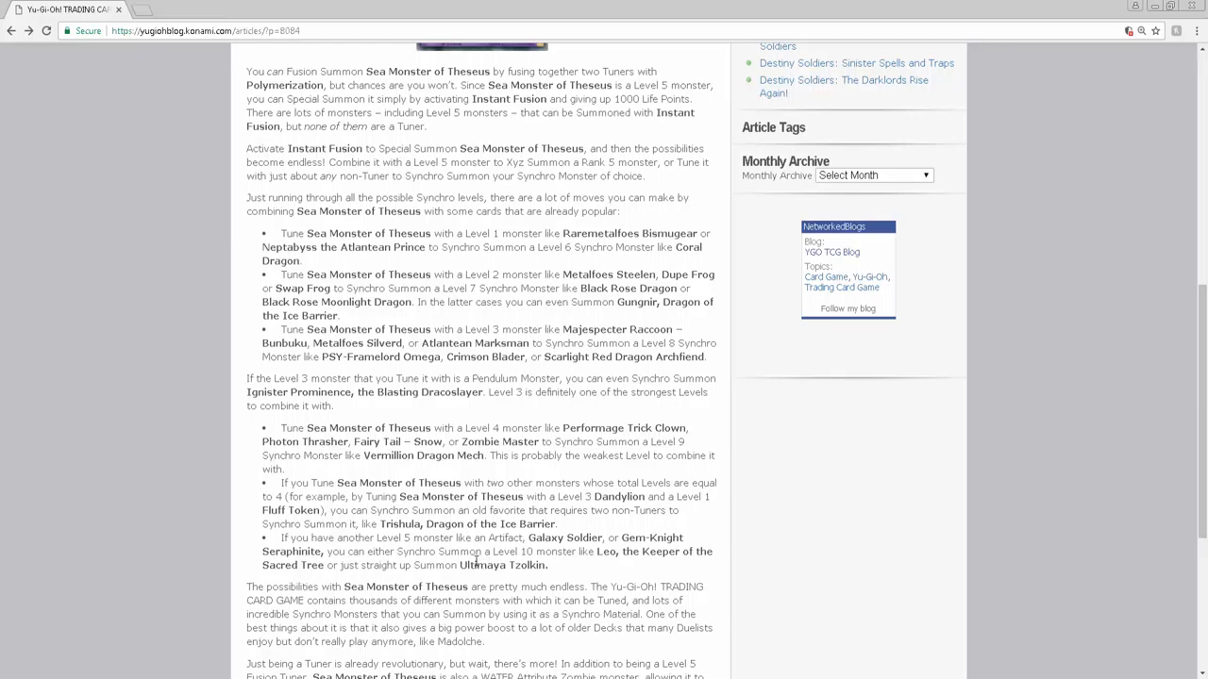
mouse_move(551, 494)
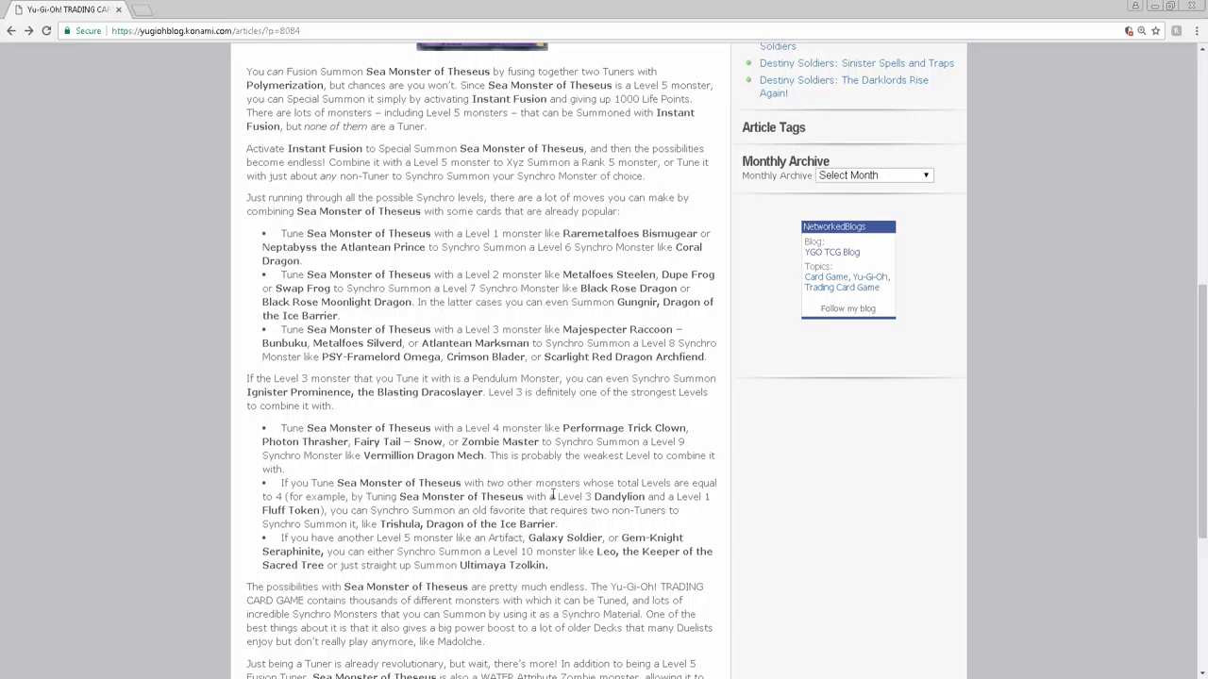
scroll(up, 3)
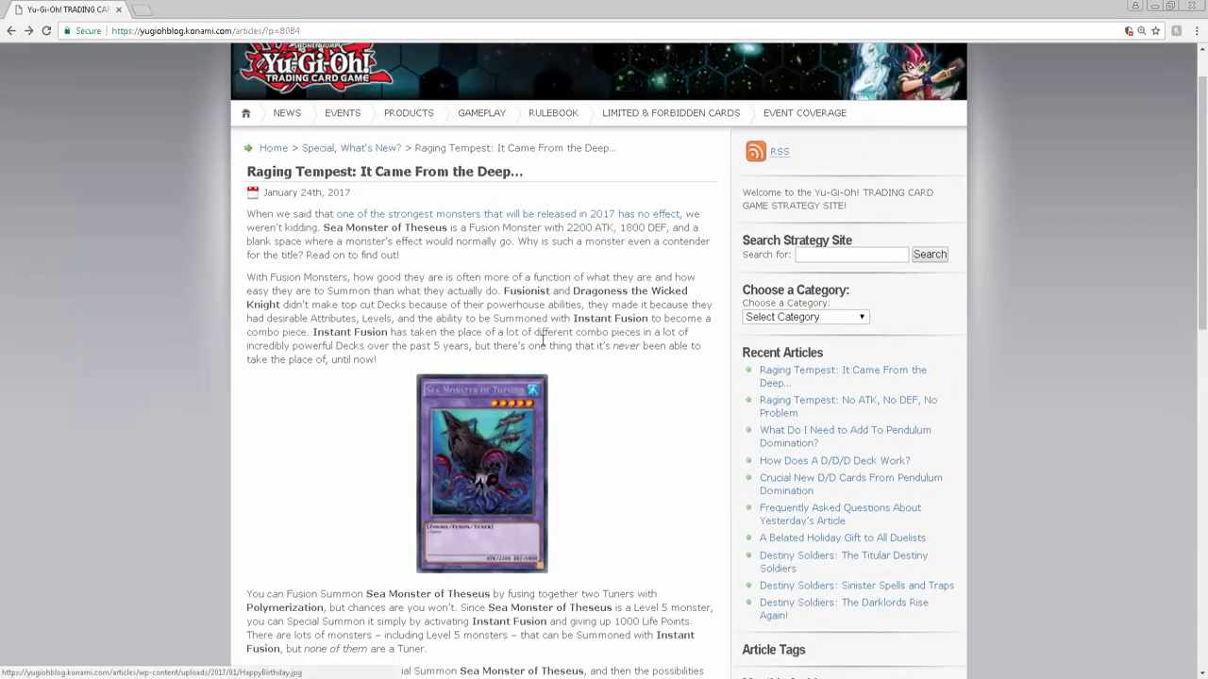
mouse_move(514, 462)
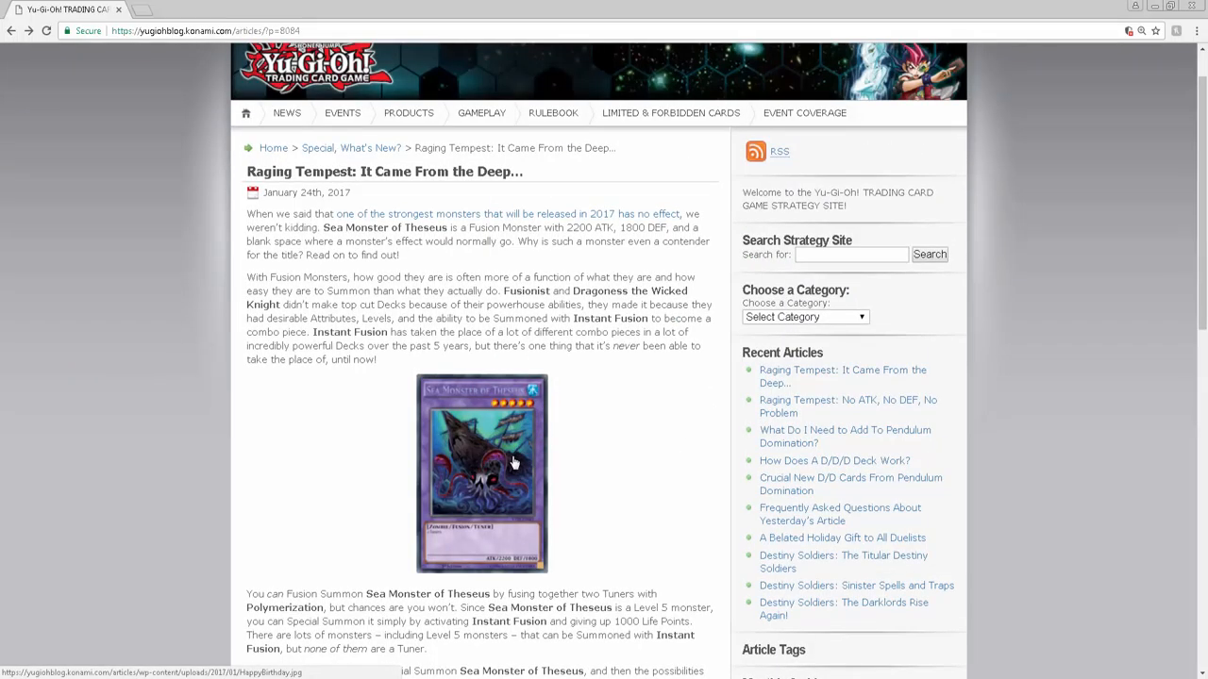
mouse_move(483, 489)
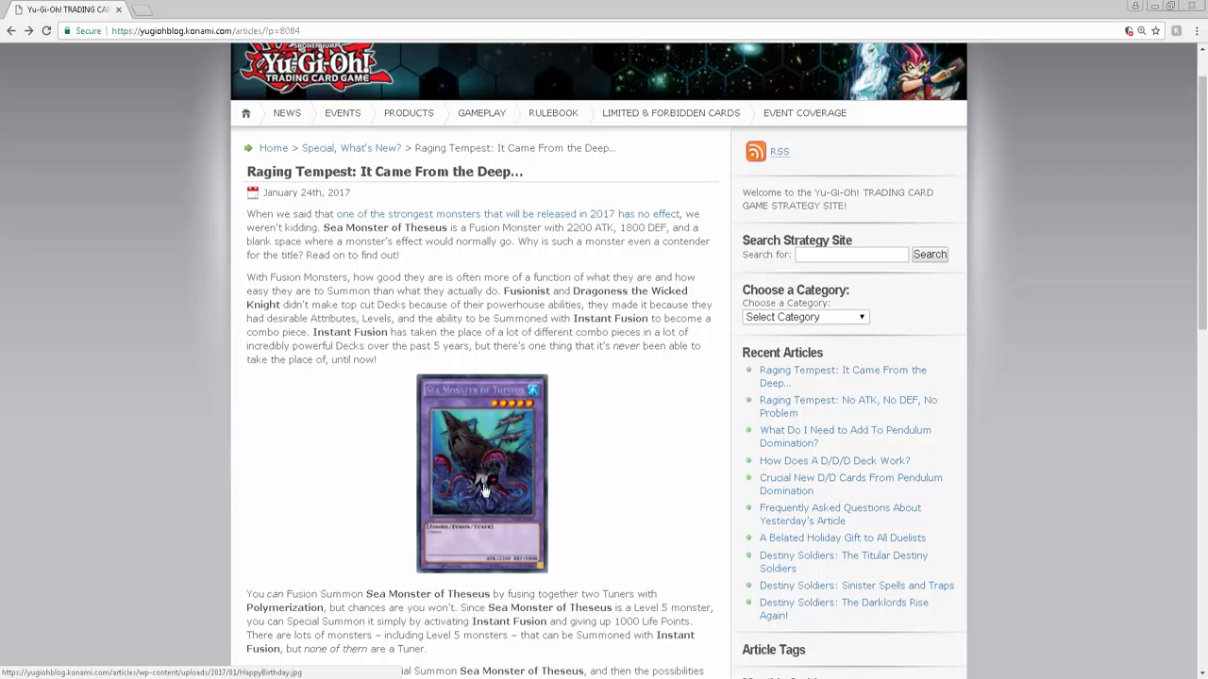
scroll(down, 3)
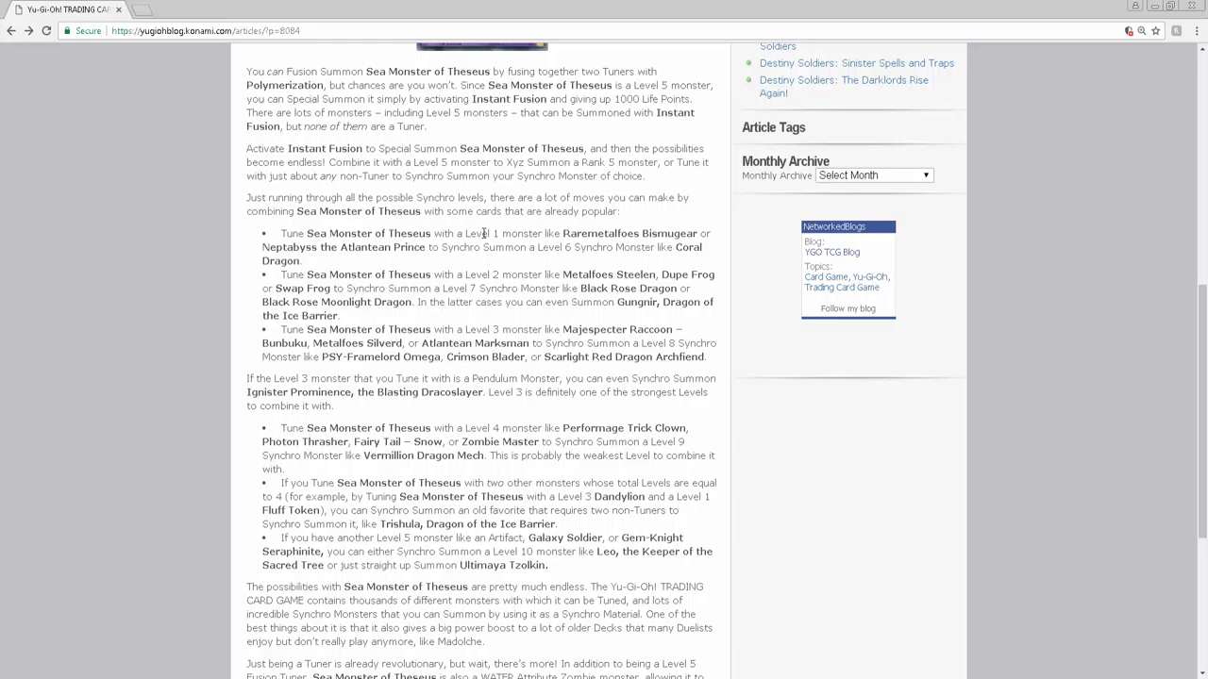
mouse_move(531, 268)
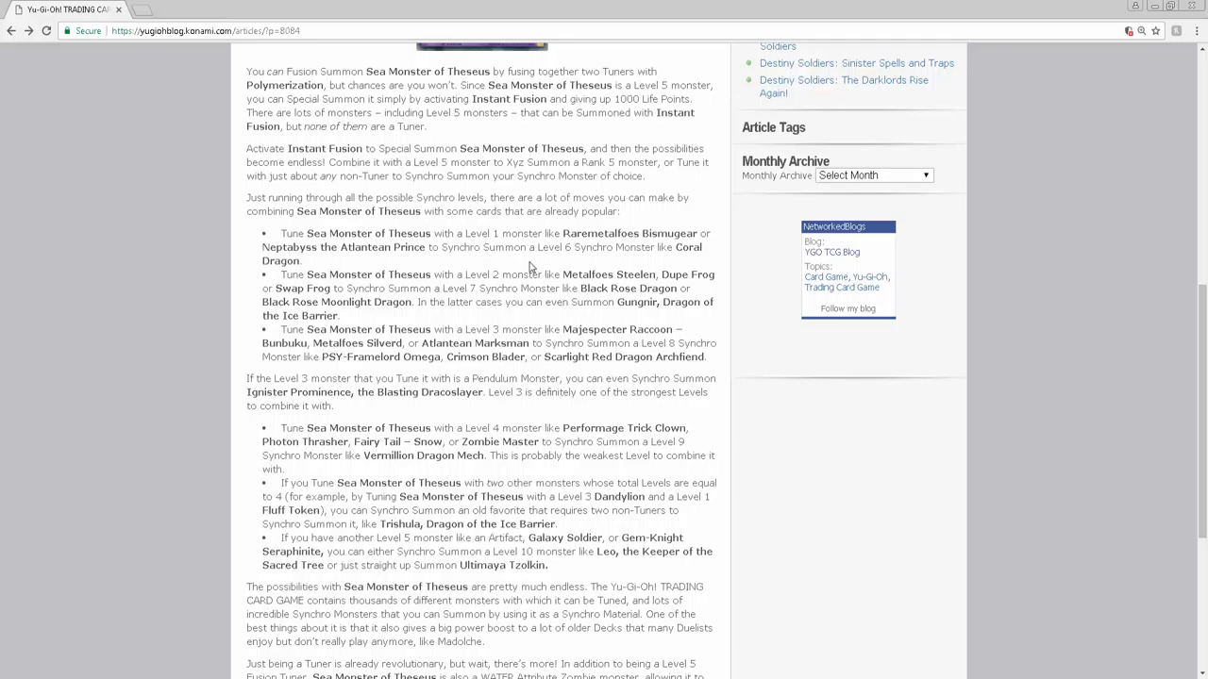
mouse_move(500, 566)
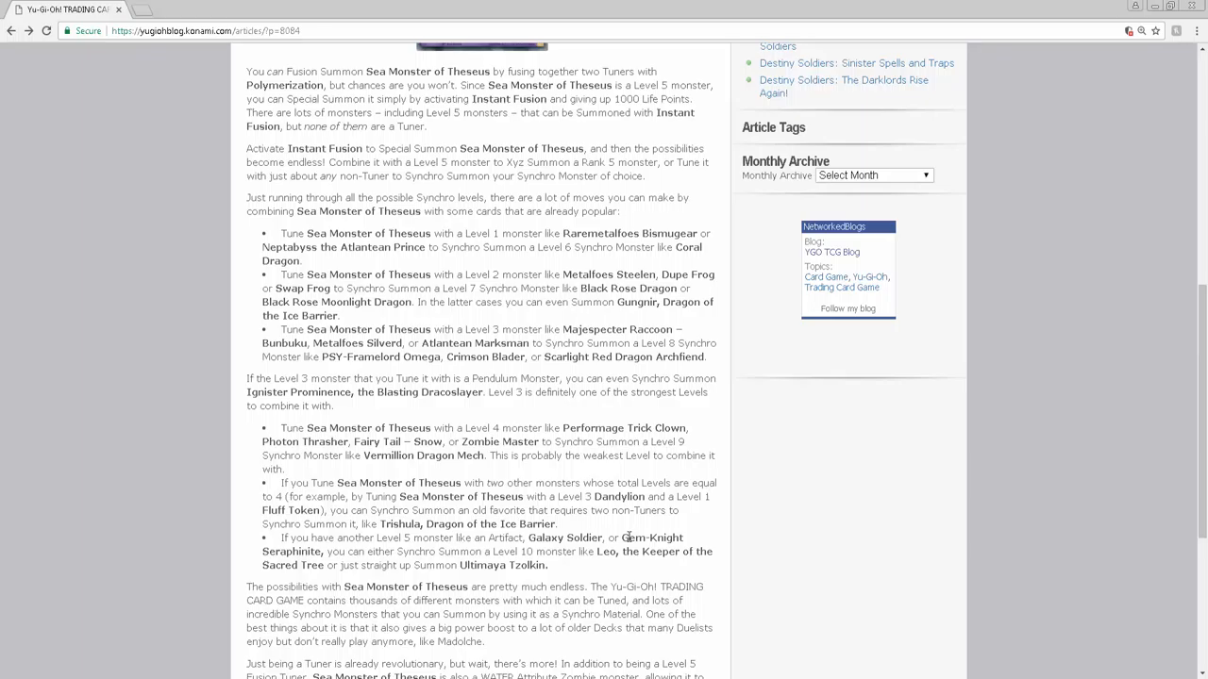
mouse_move(589, 551)
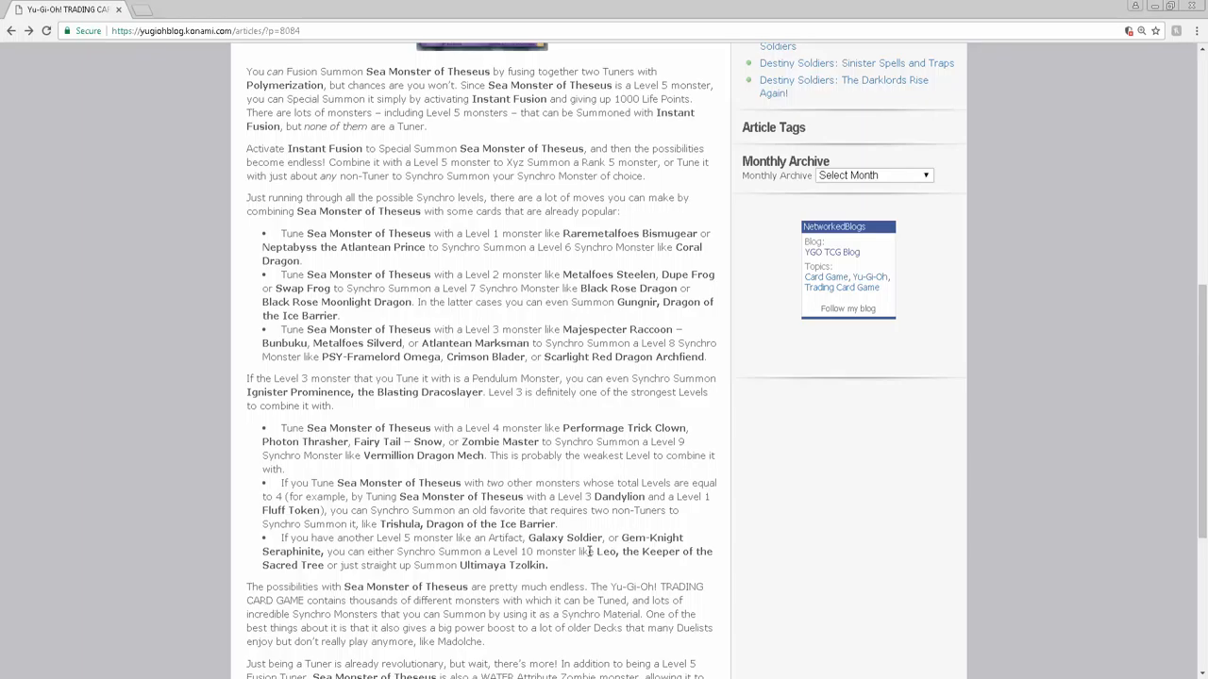
scroll(up, 3)
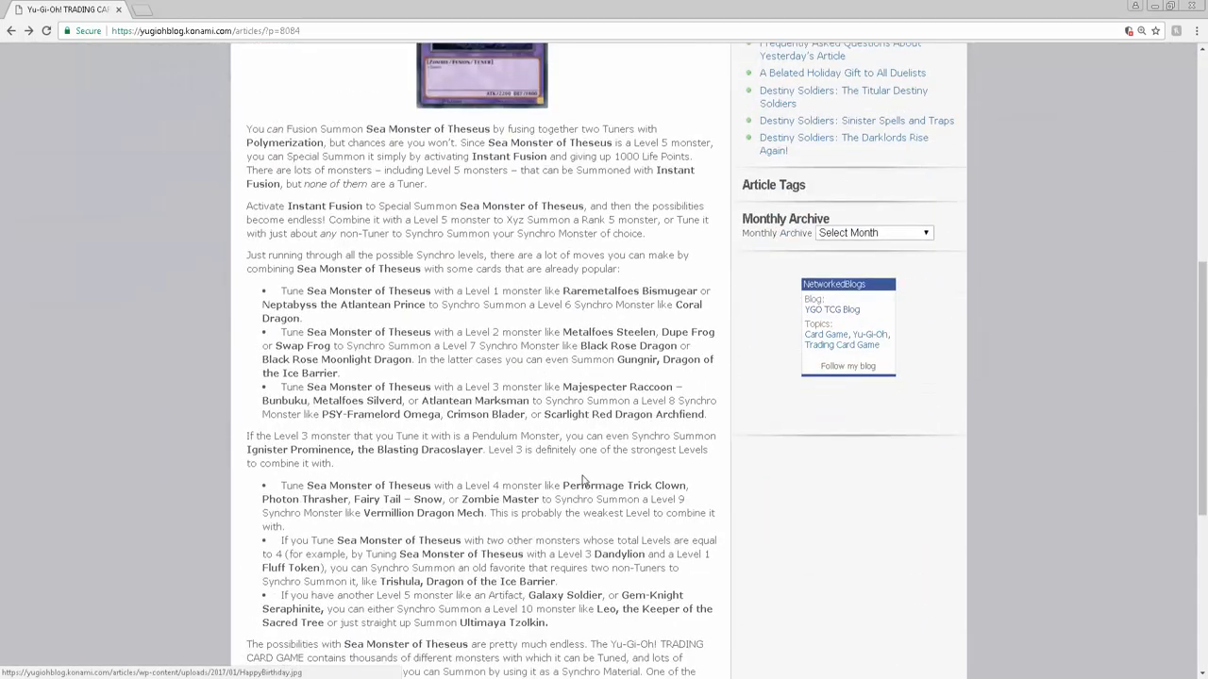
scroll(down, 3)
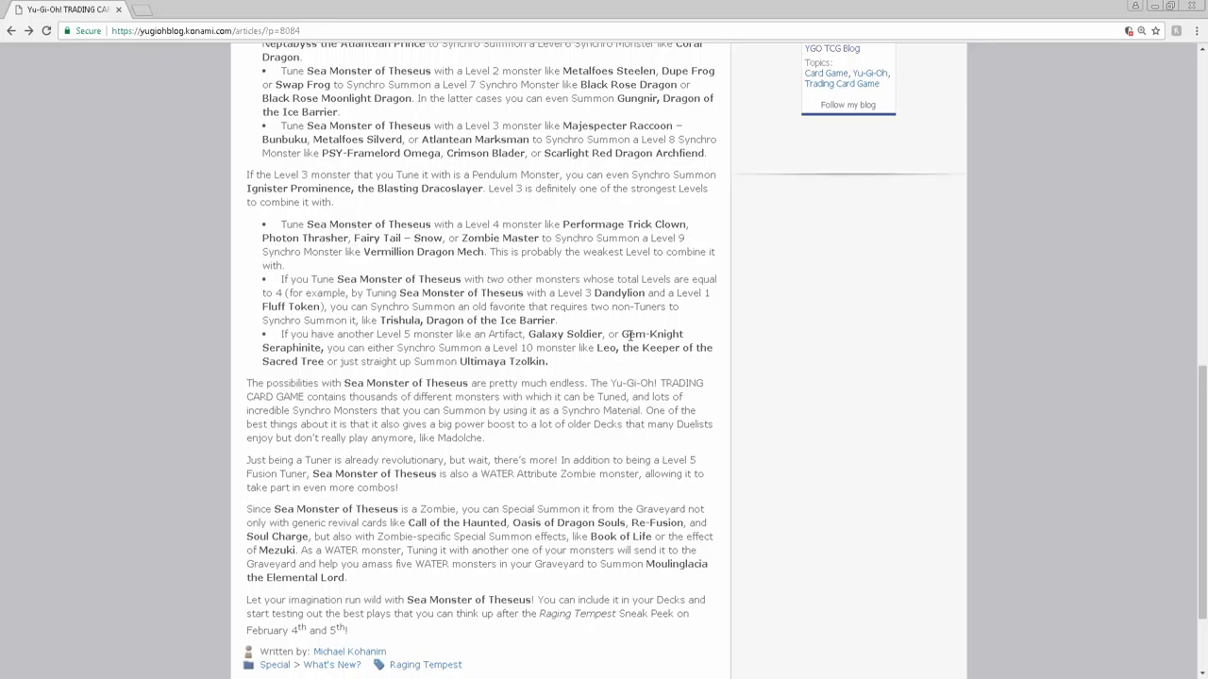
scroll(up, 3)
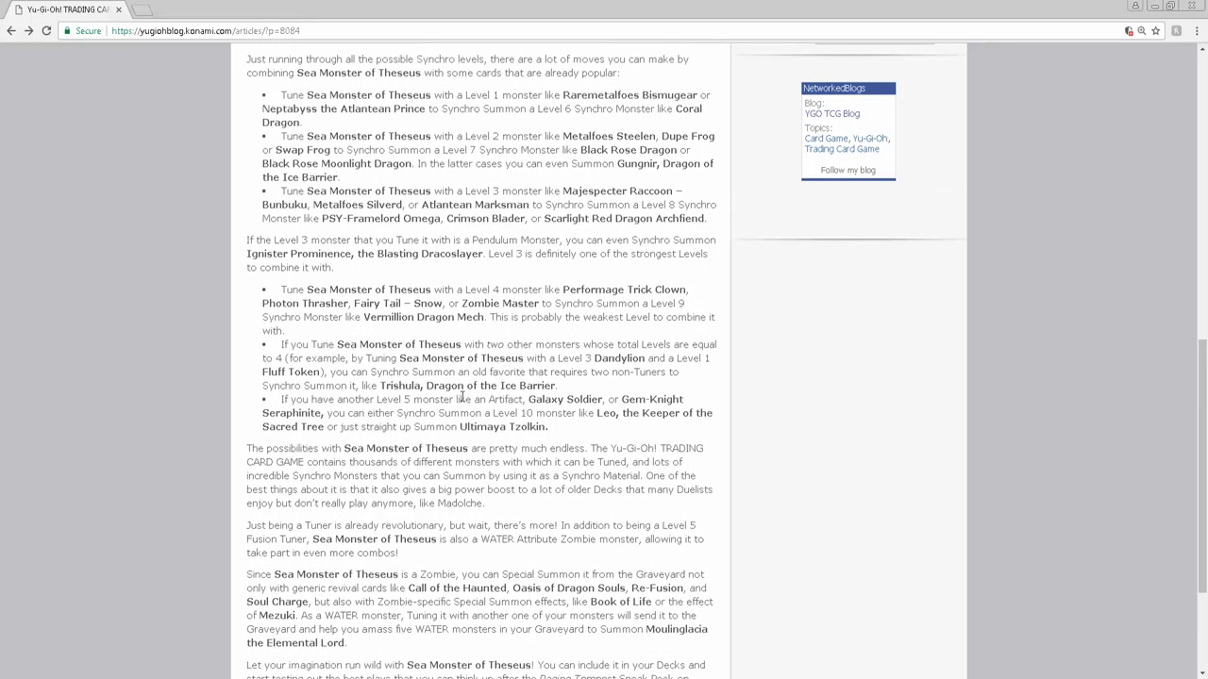
scroll(up, 3)
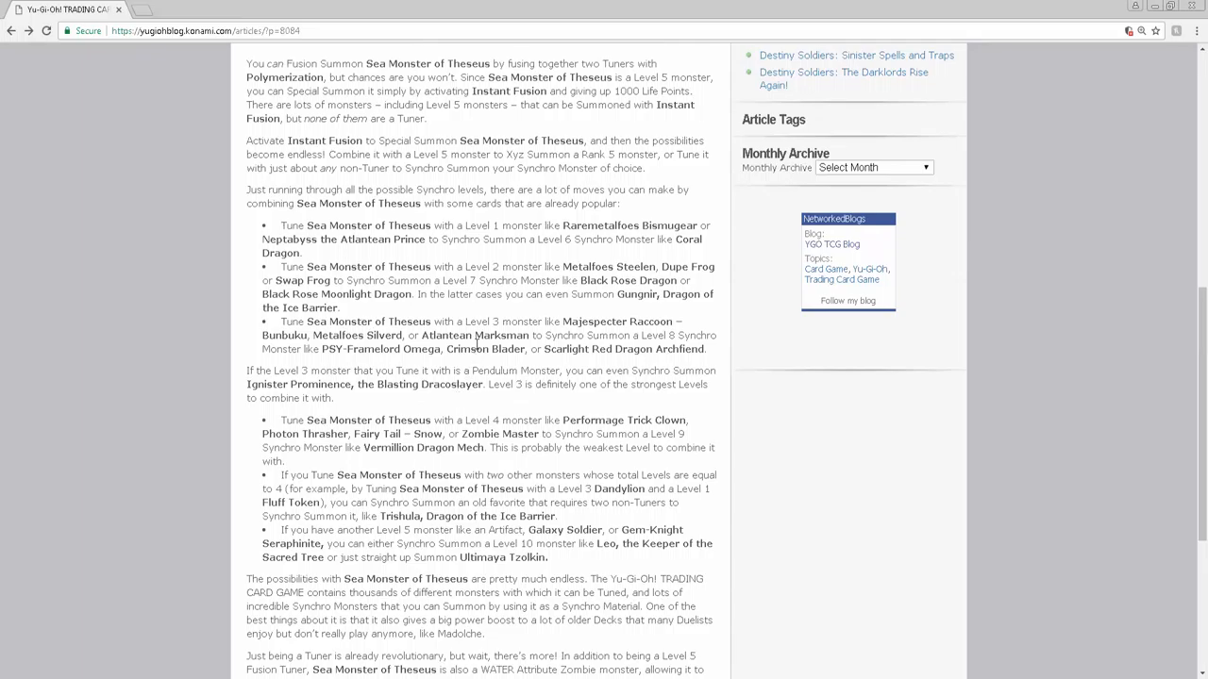
scroll(up, 3)
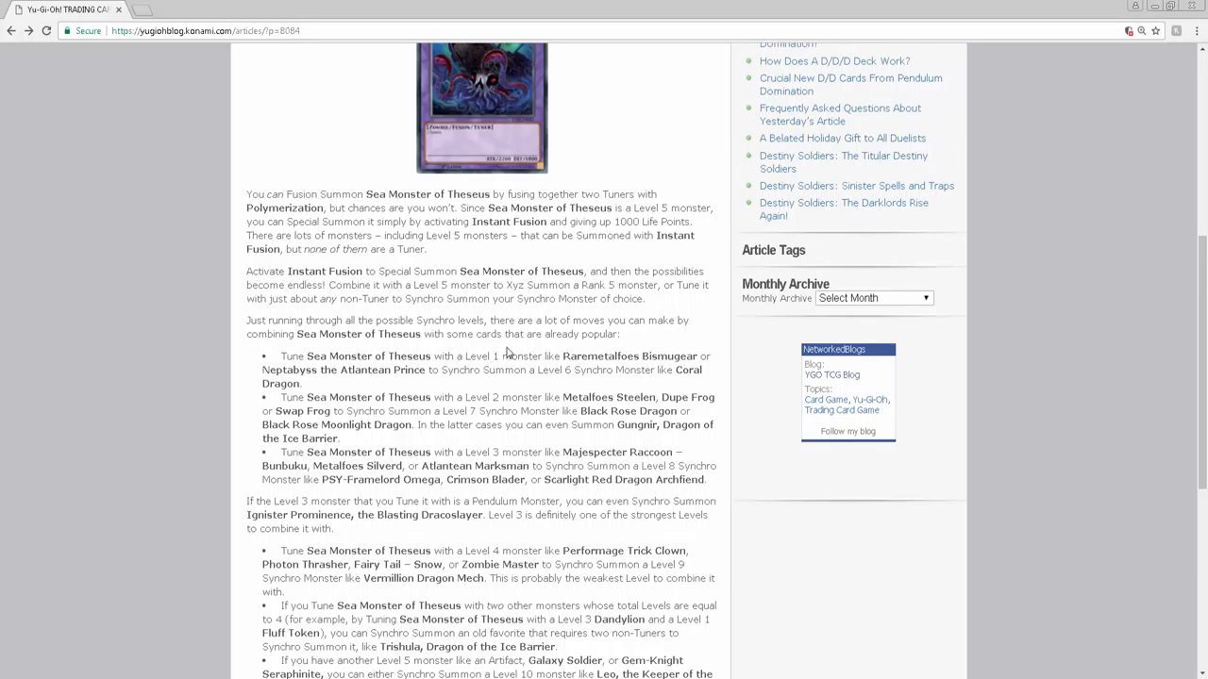
scroll(down, 3)
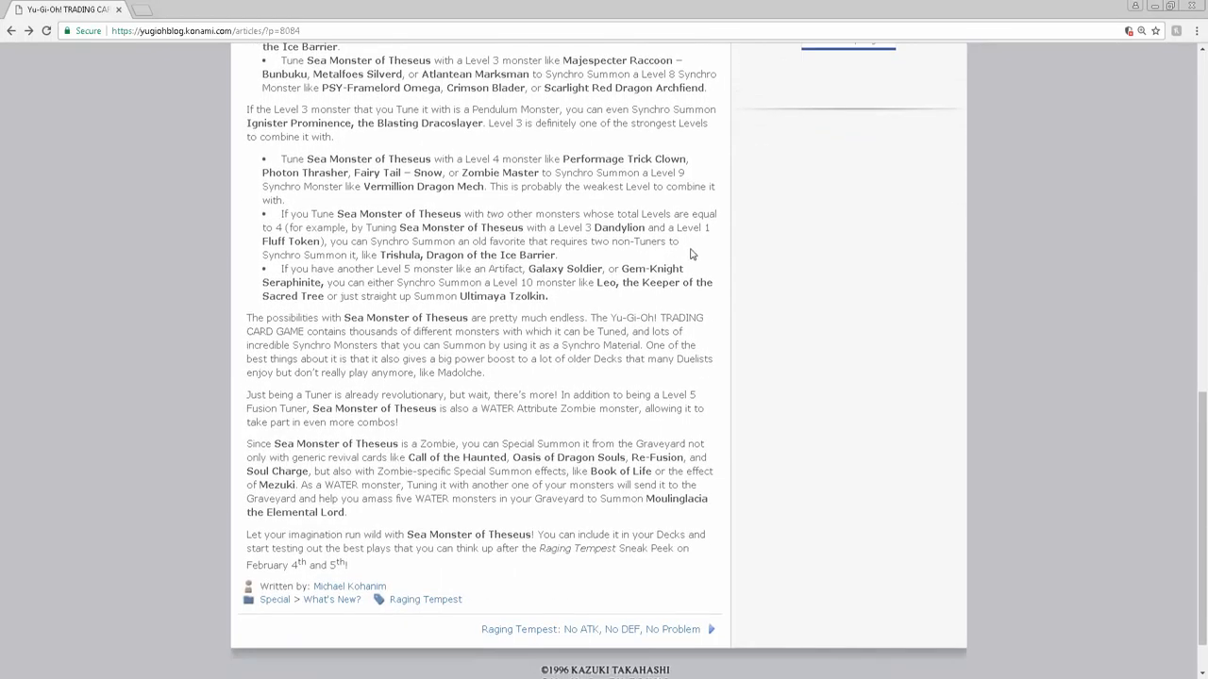
mouse_move(665, 370)
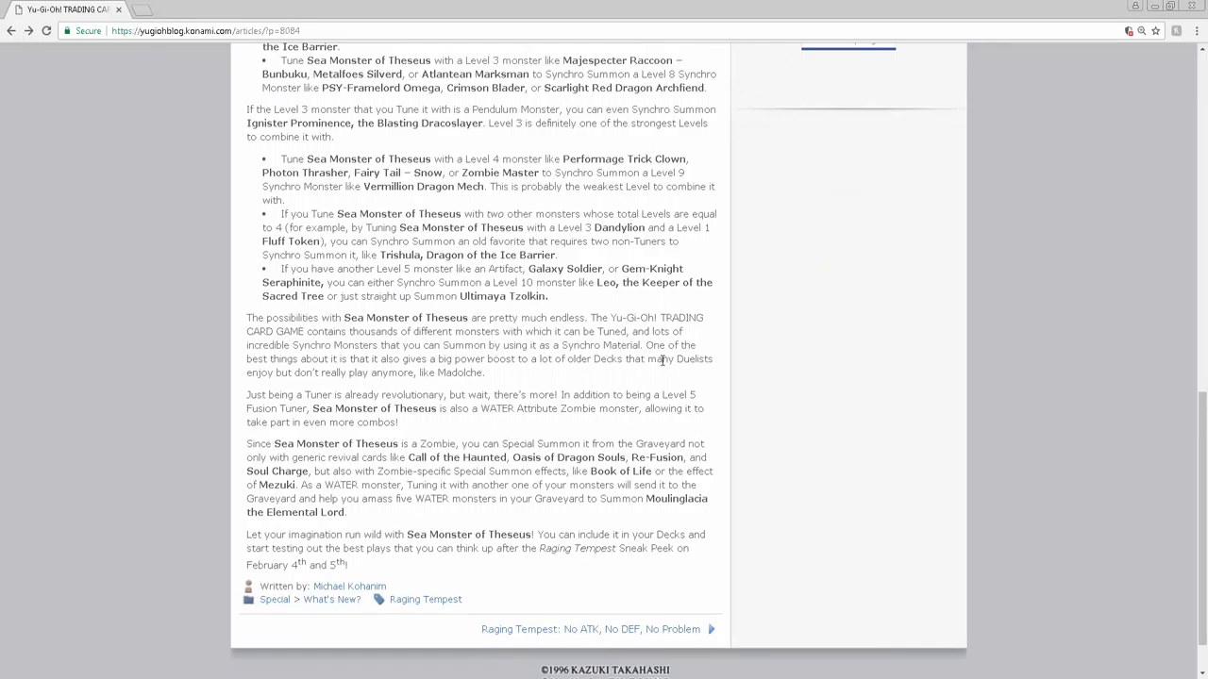
scroll(up, 3)
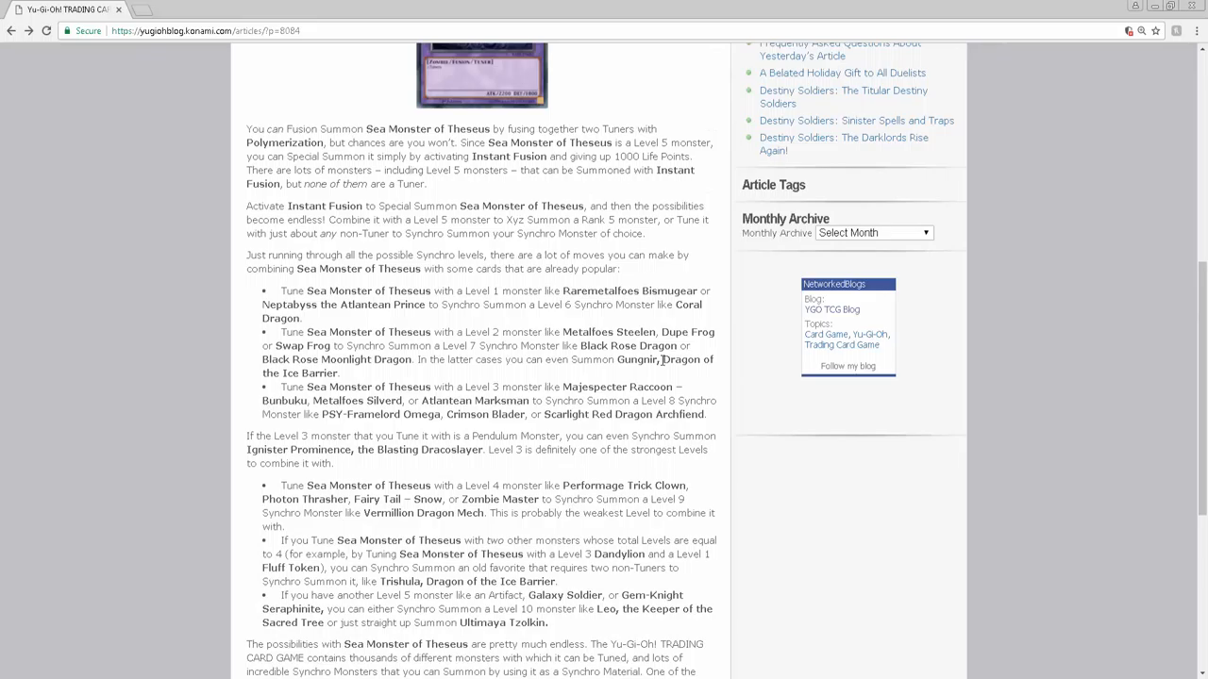
scroll(up, 3)
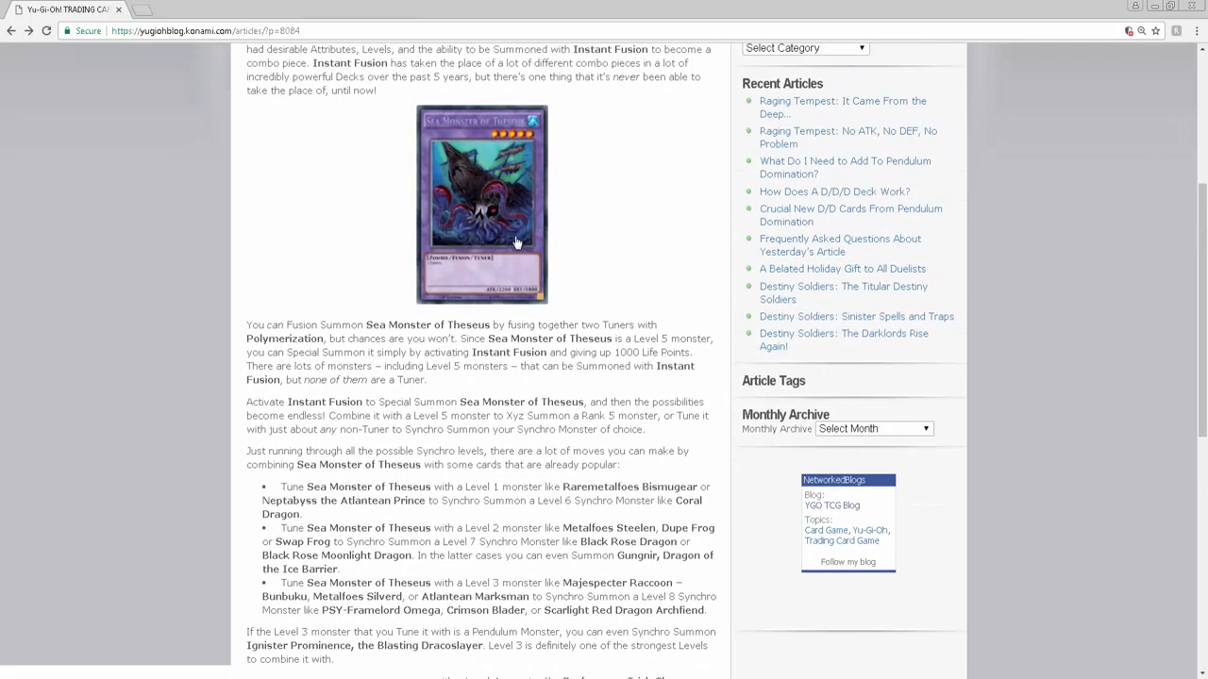
mouse_move(453, 300)
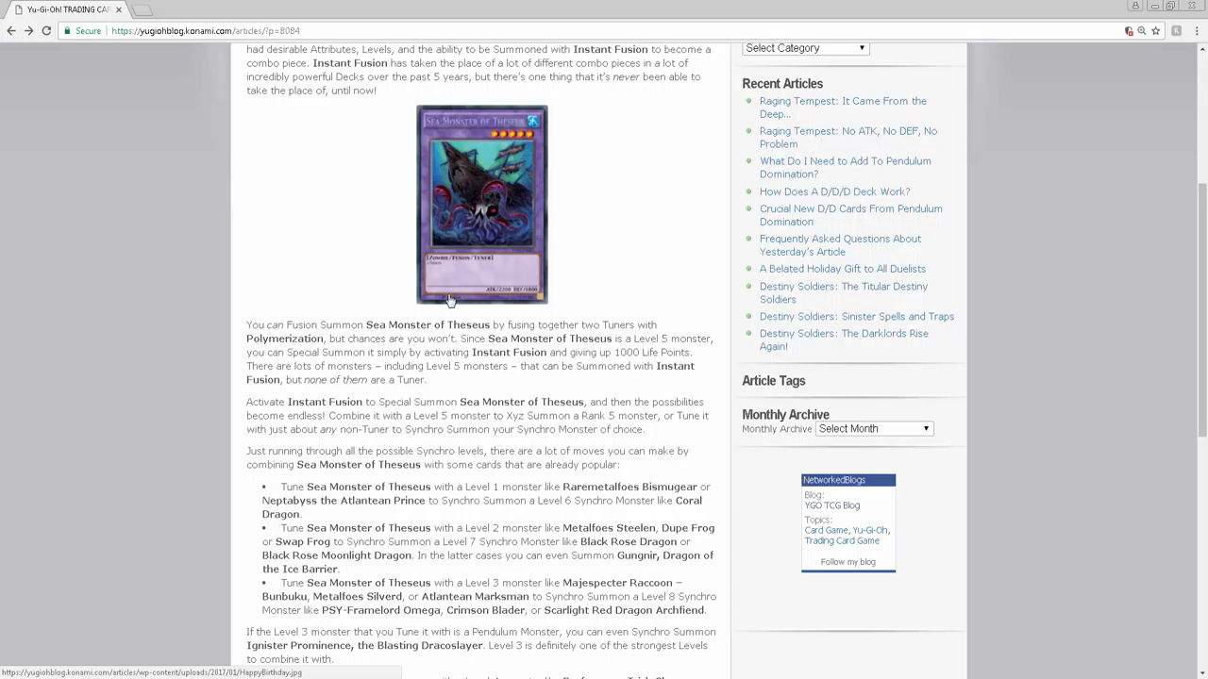
scroll(down, 3)
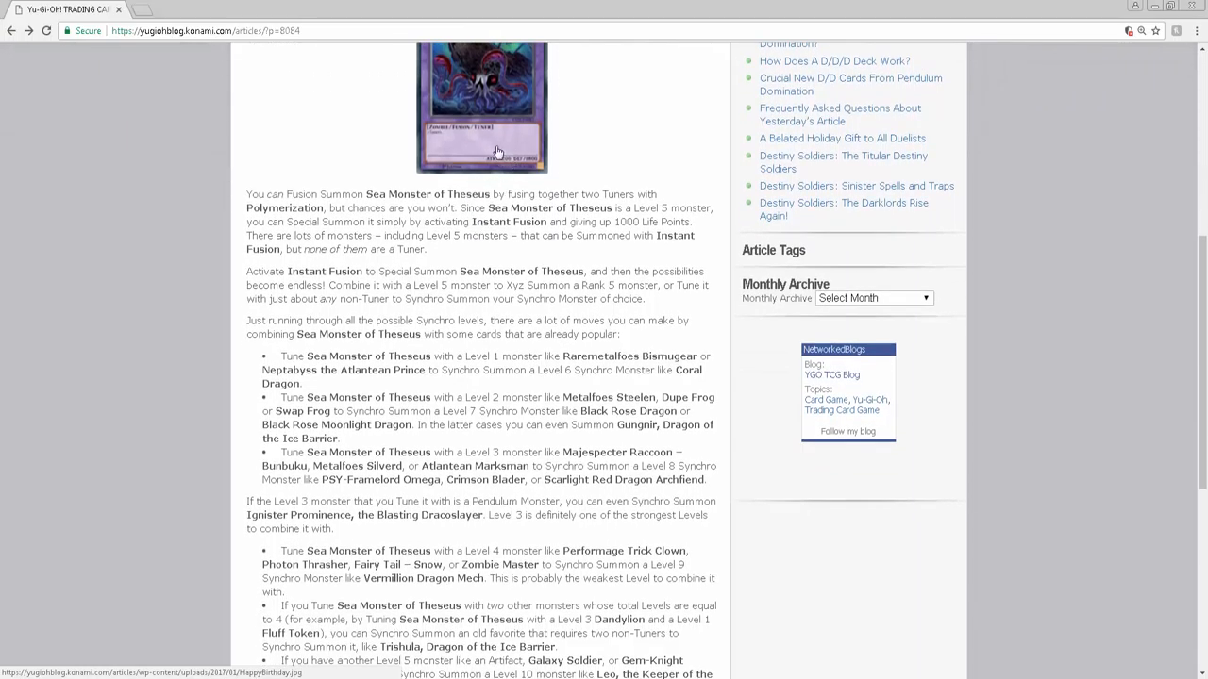
scroll(up, 3)
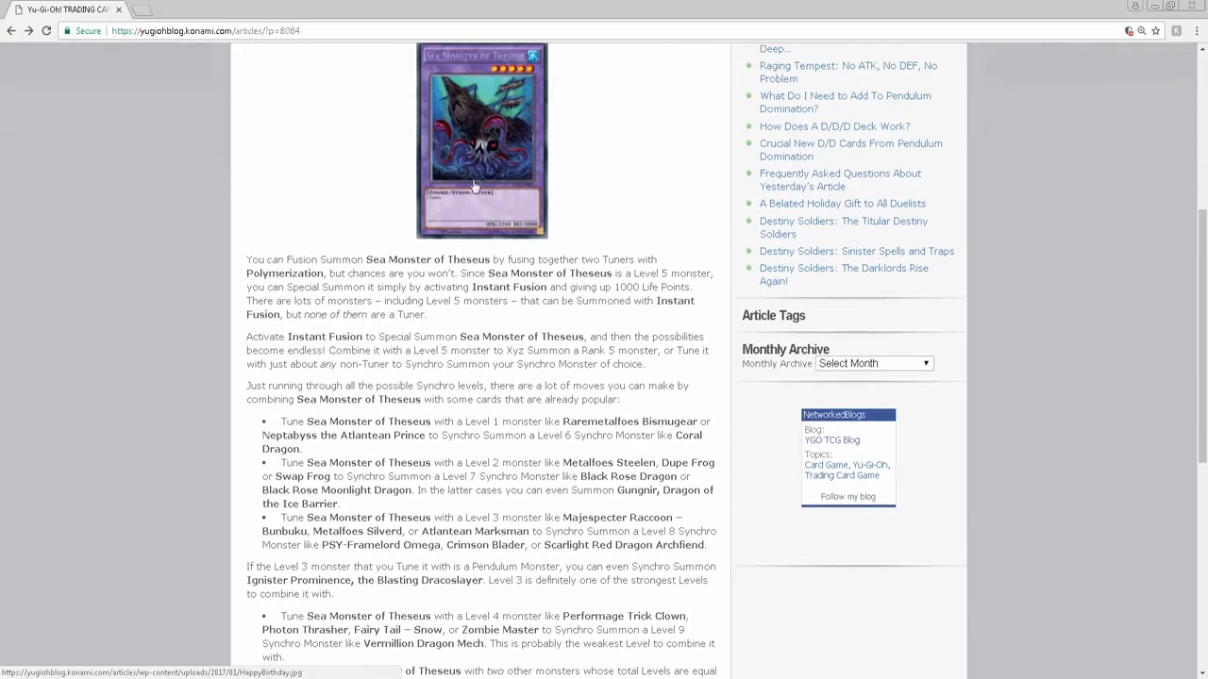
scroll(down, 3)
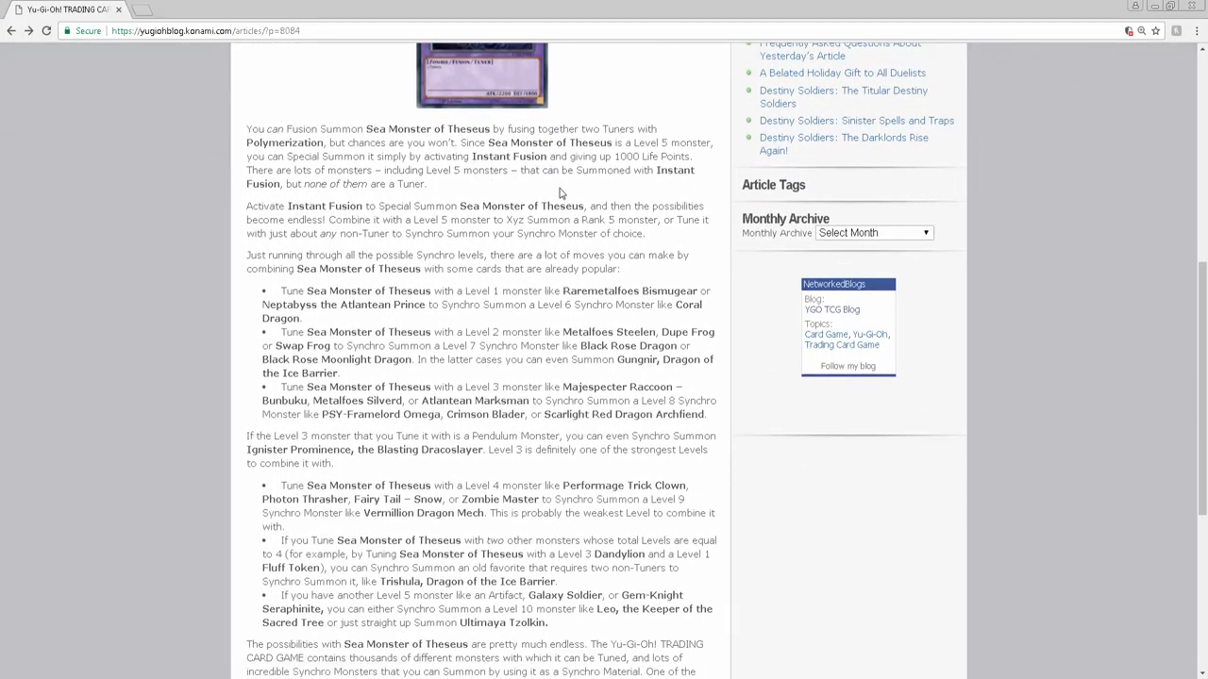
scroll(up, 3)
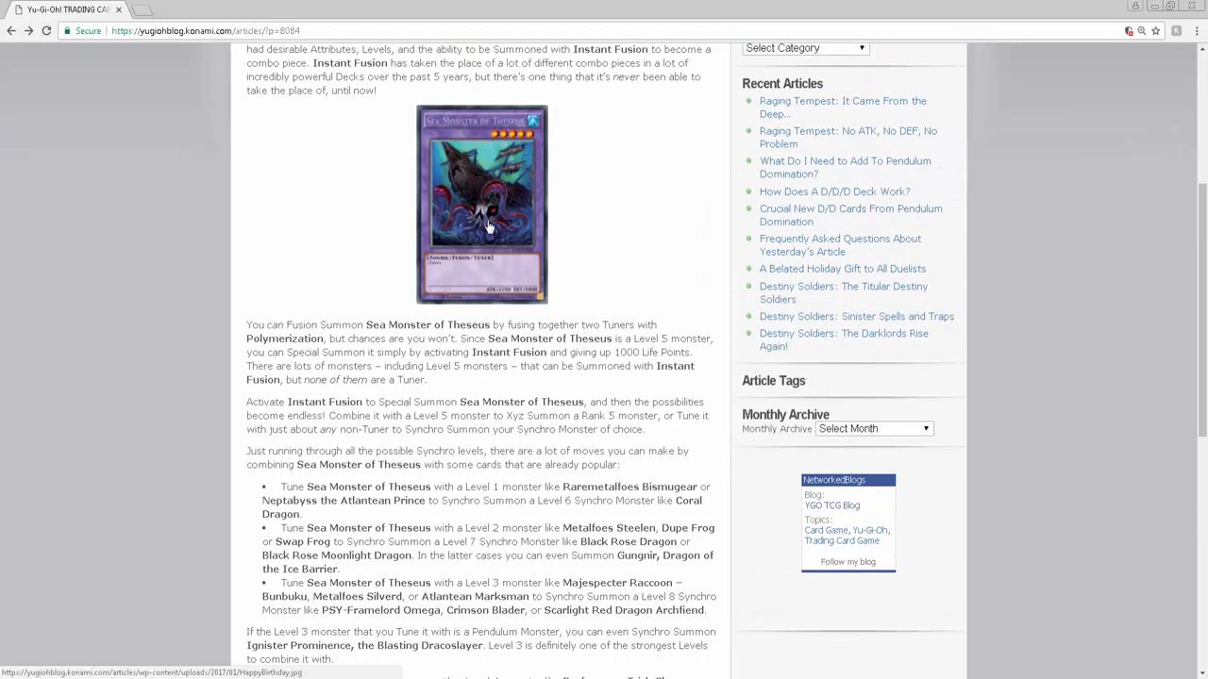
mouse_move(487, 257)
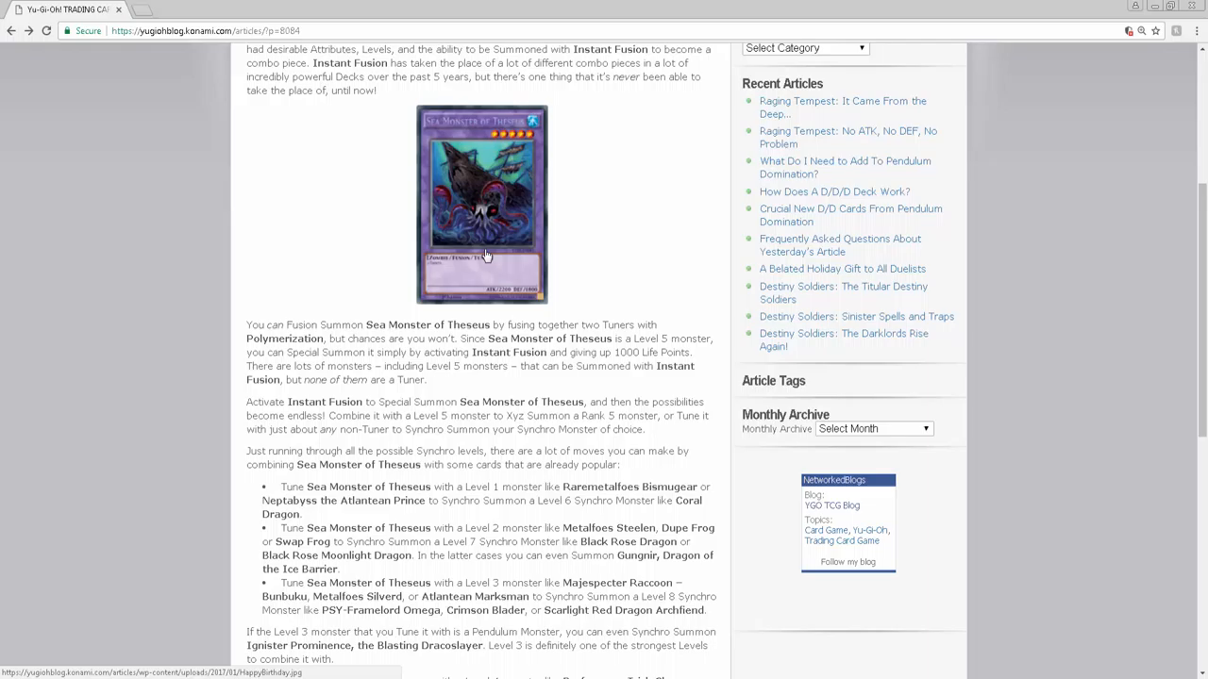
scroll(down, 3)
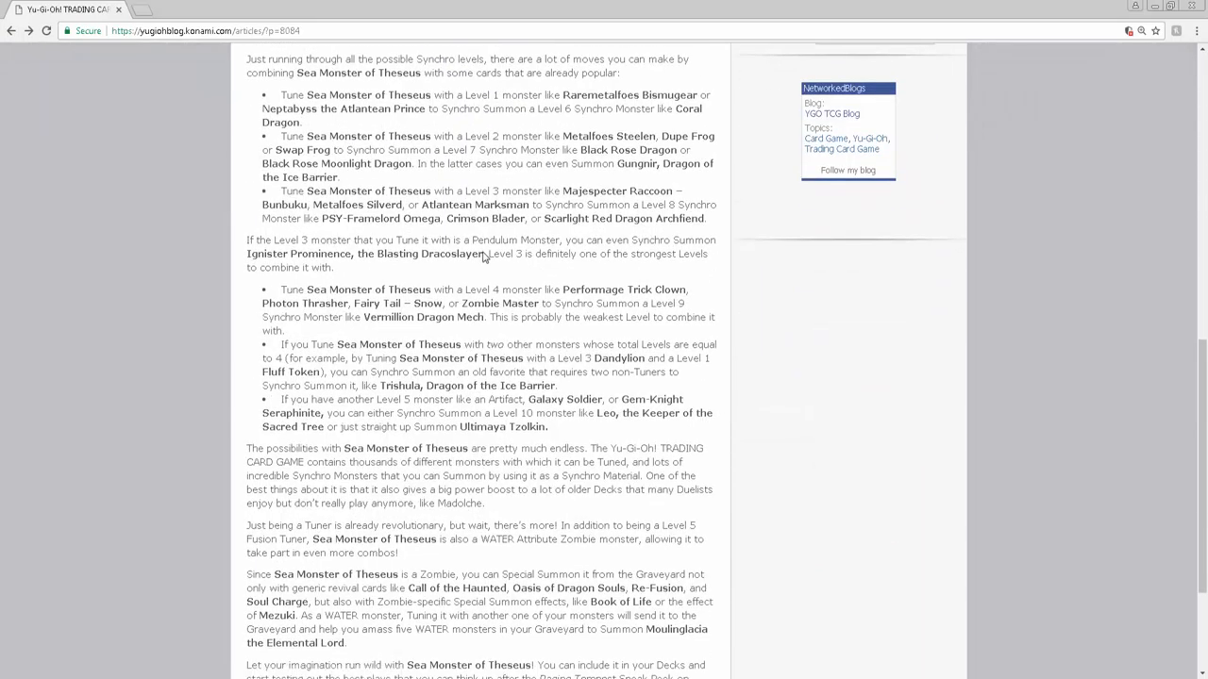
scroll(up, 3)
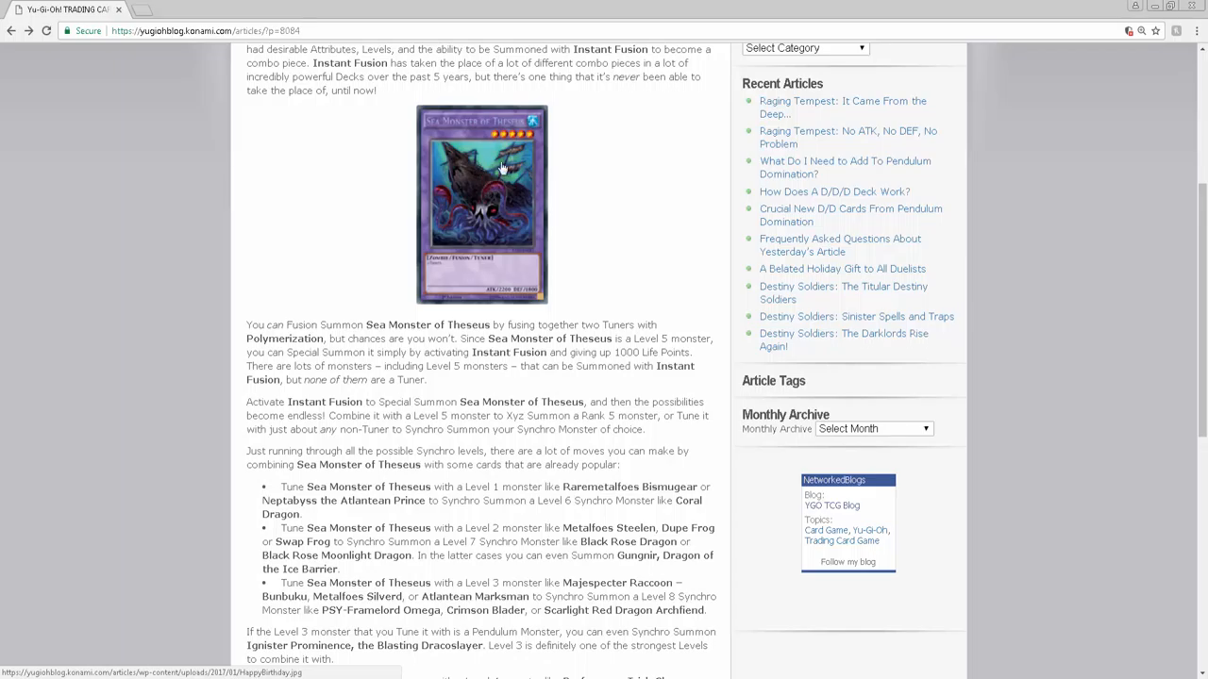
mouse_move(431, 227)
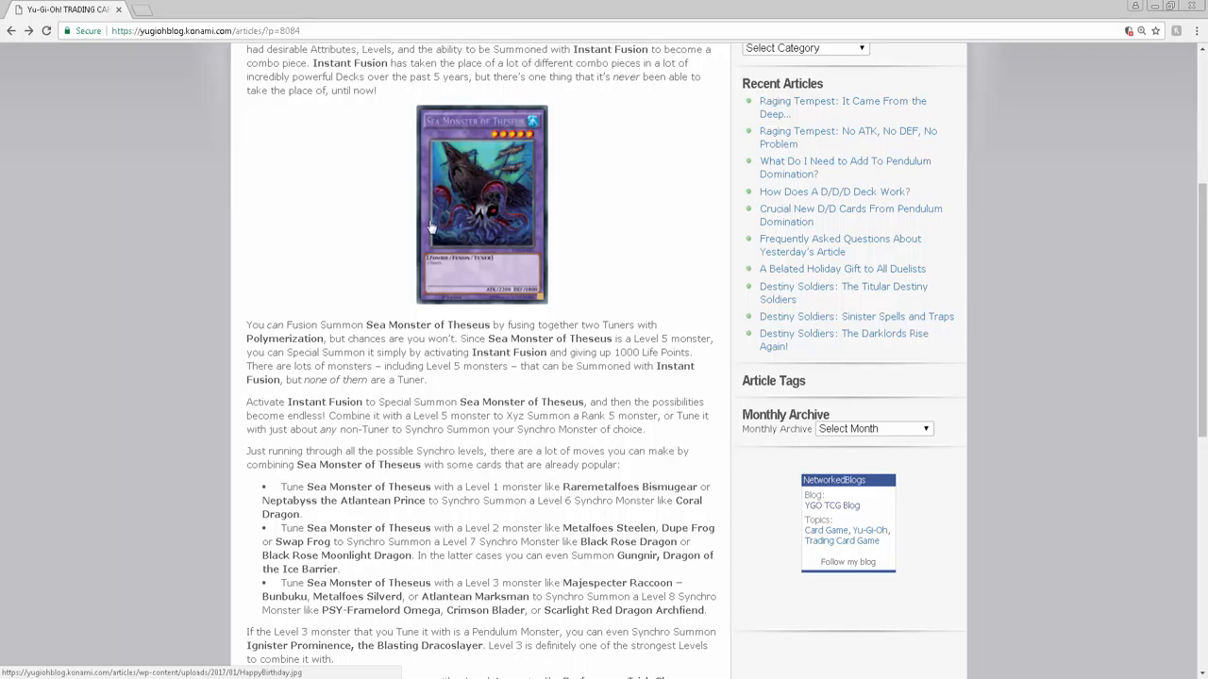
scroll(down, 3)
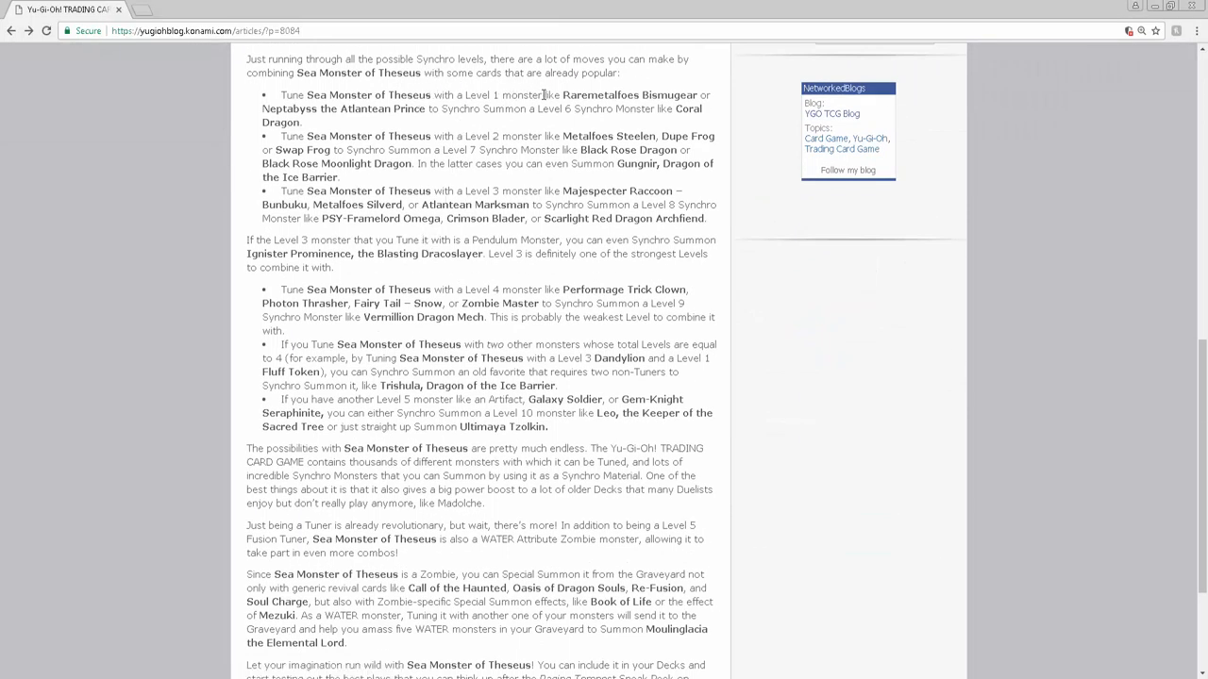
mouse_move(755, 504)
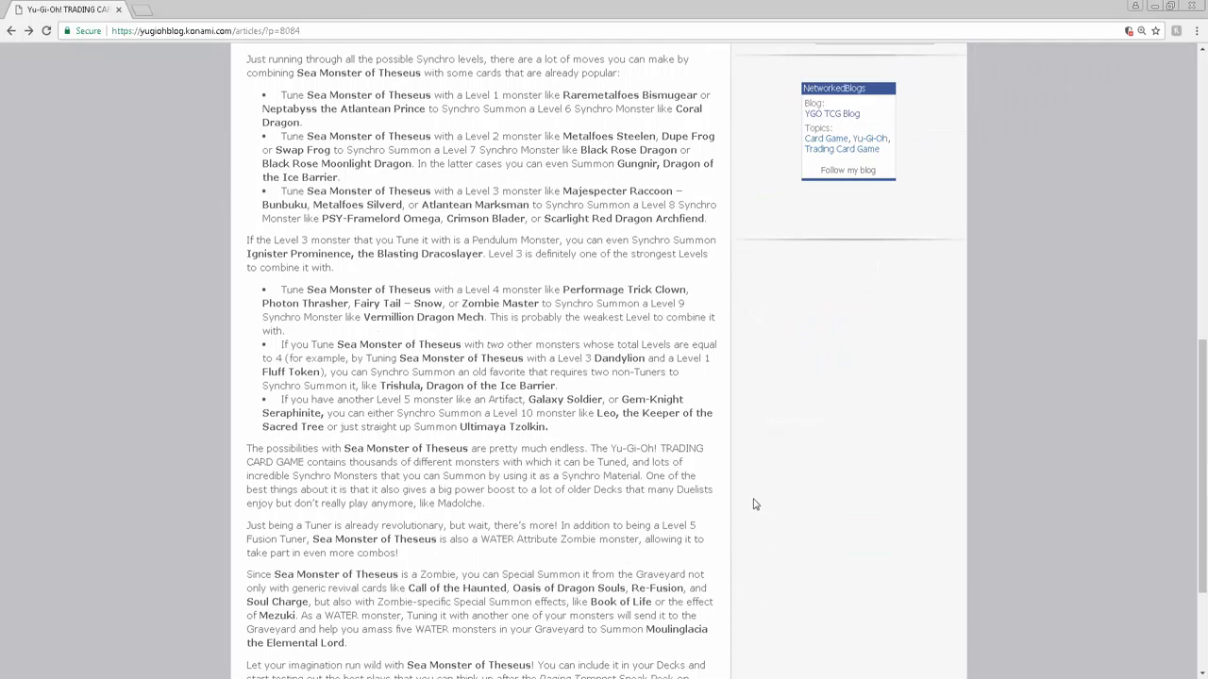
scroll(up, 3)
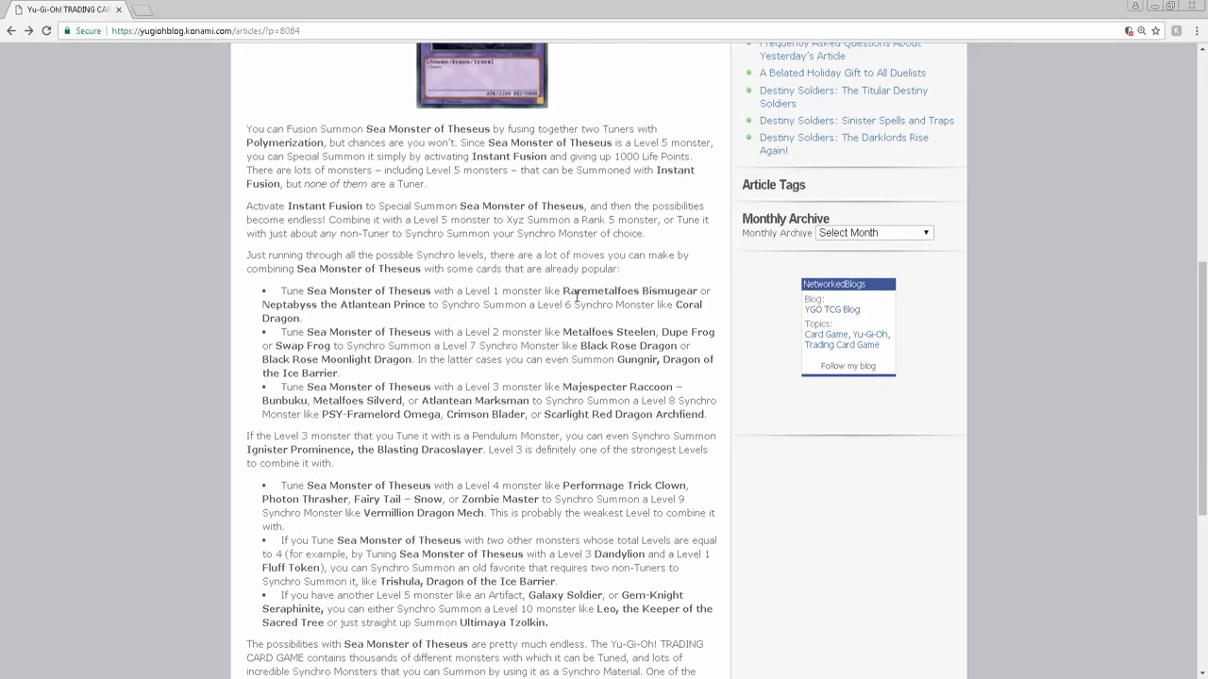
mouse_move(657, 293)
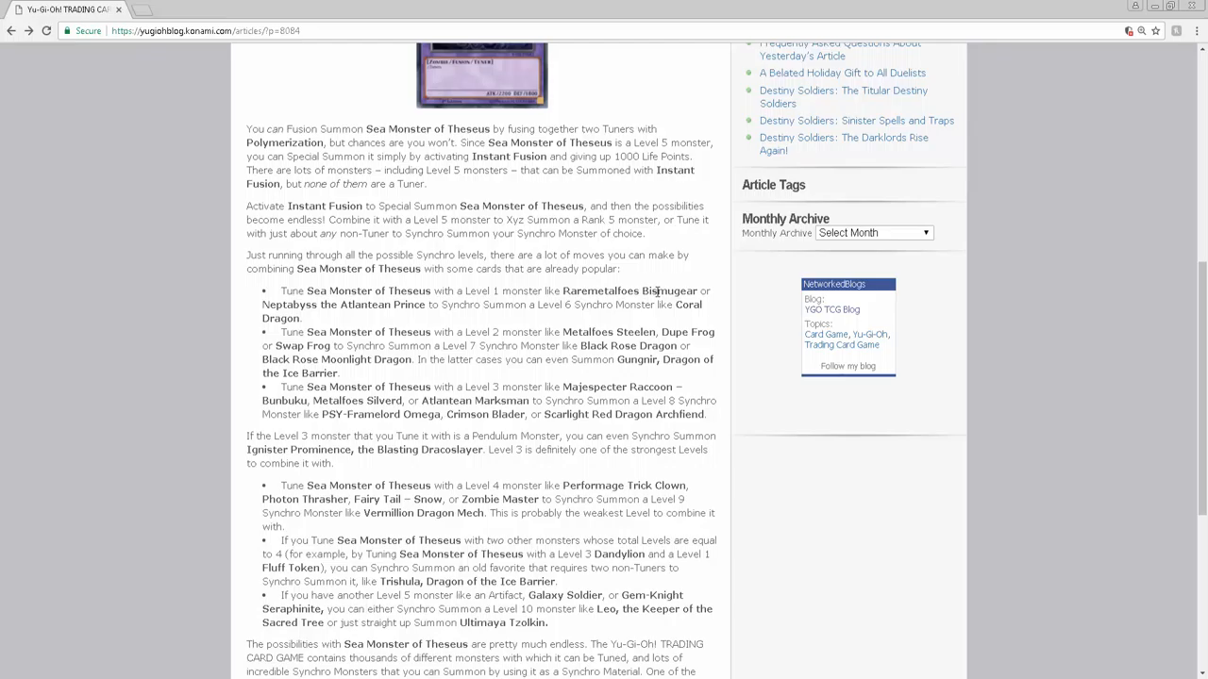
mouse_move(623, 302)
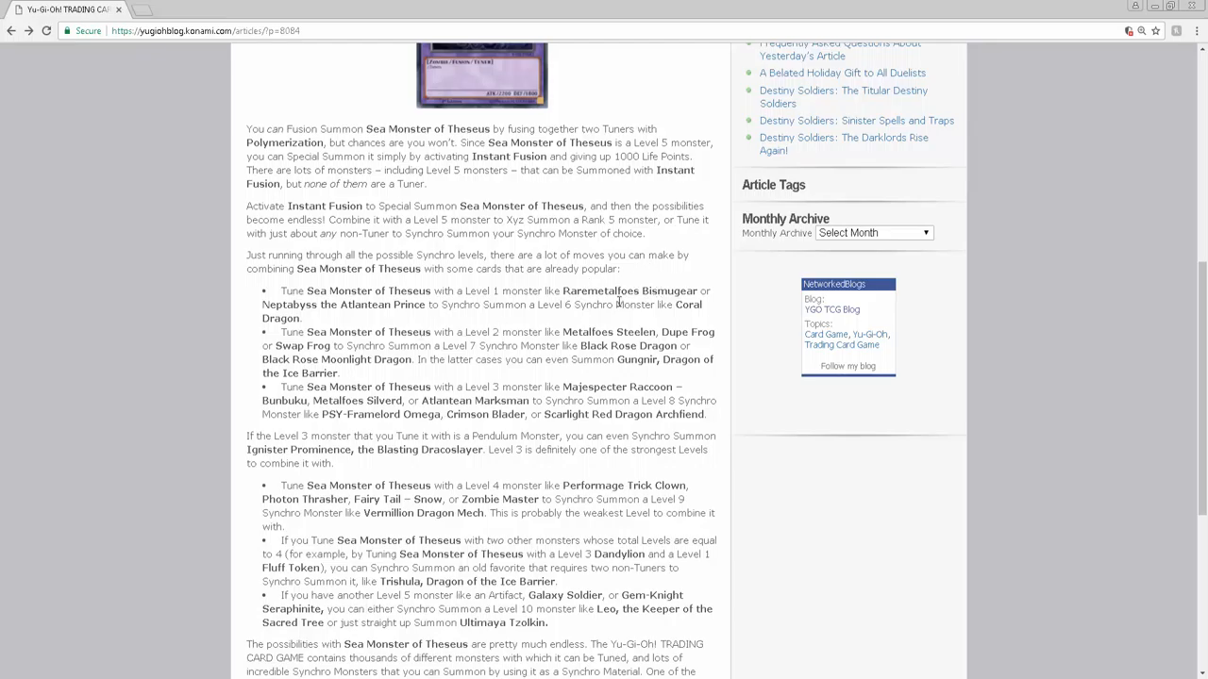
mouse_move(643, 298)
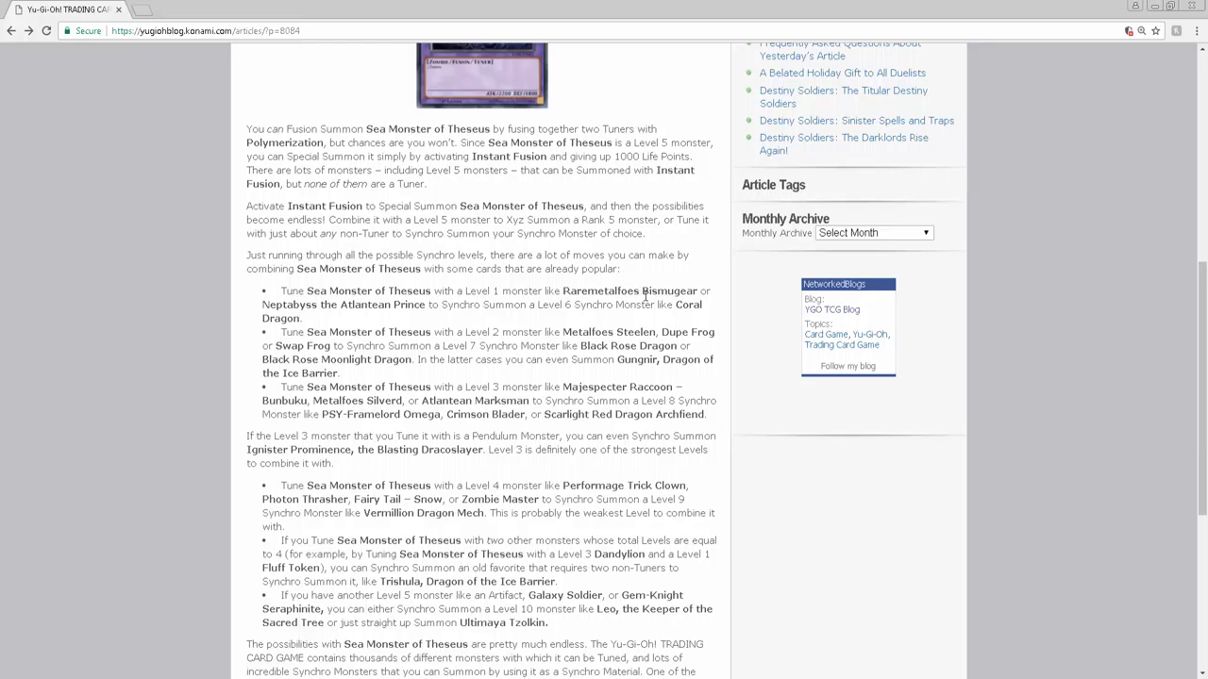
scroll(up, 3)
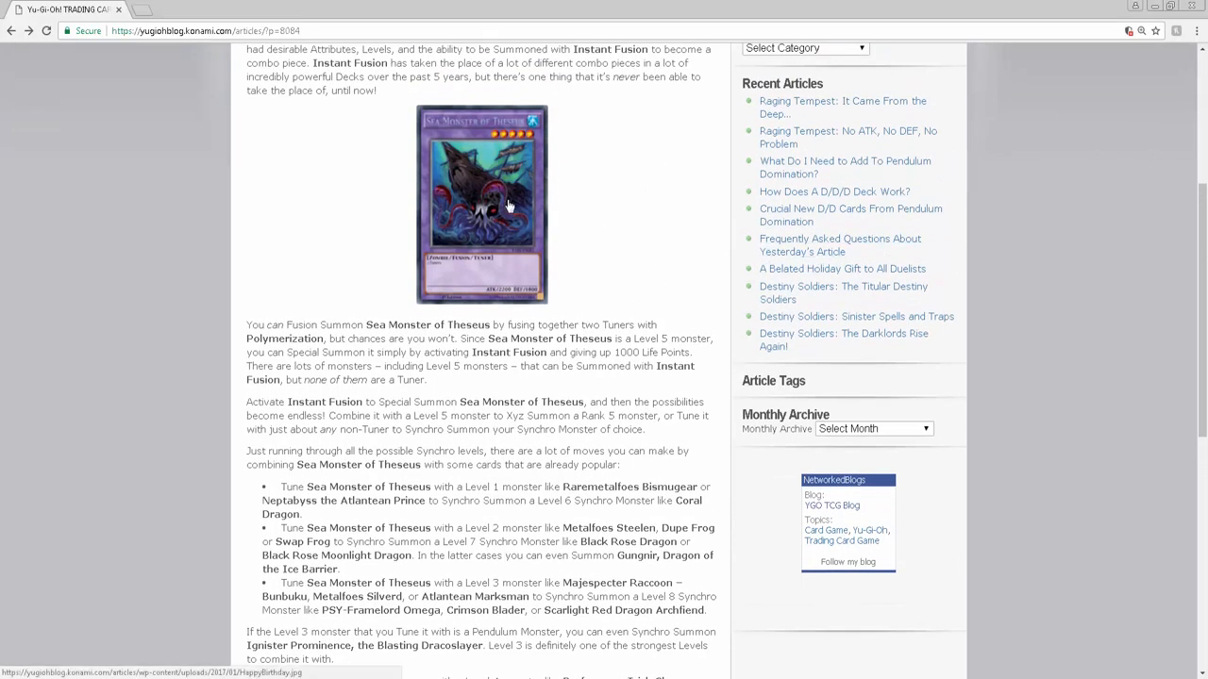
scroll(down, 3)
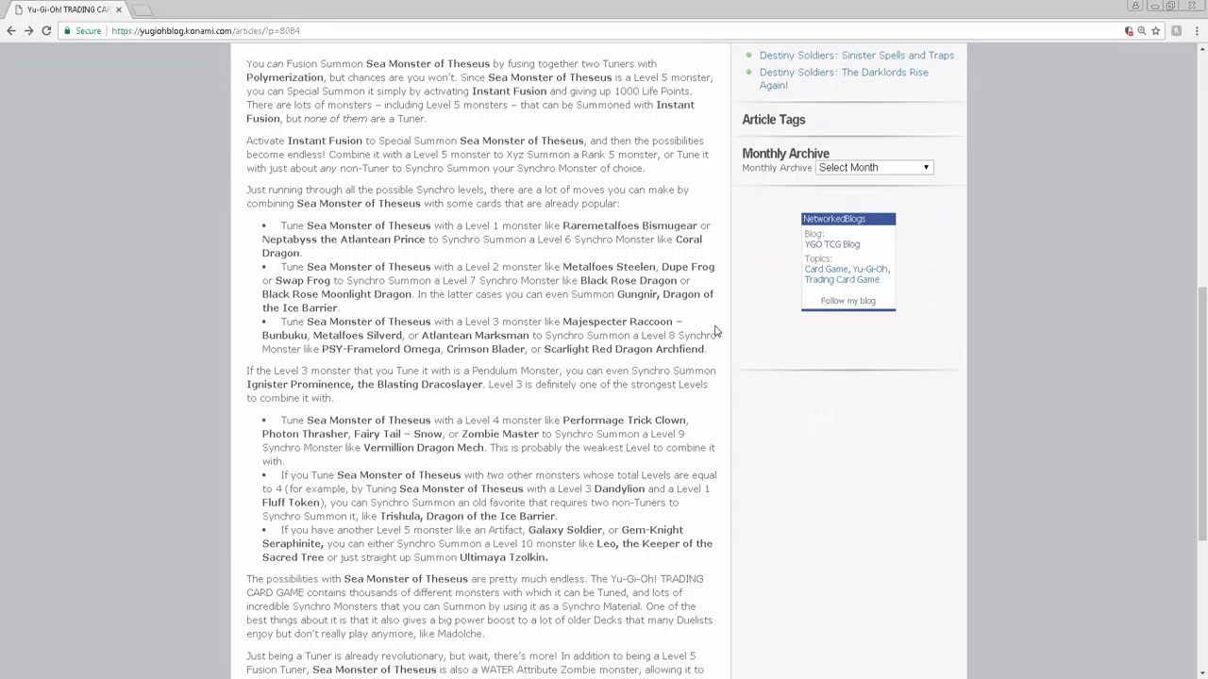
mouse_move(666, 291)
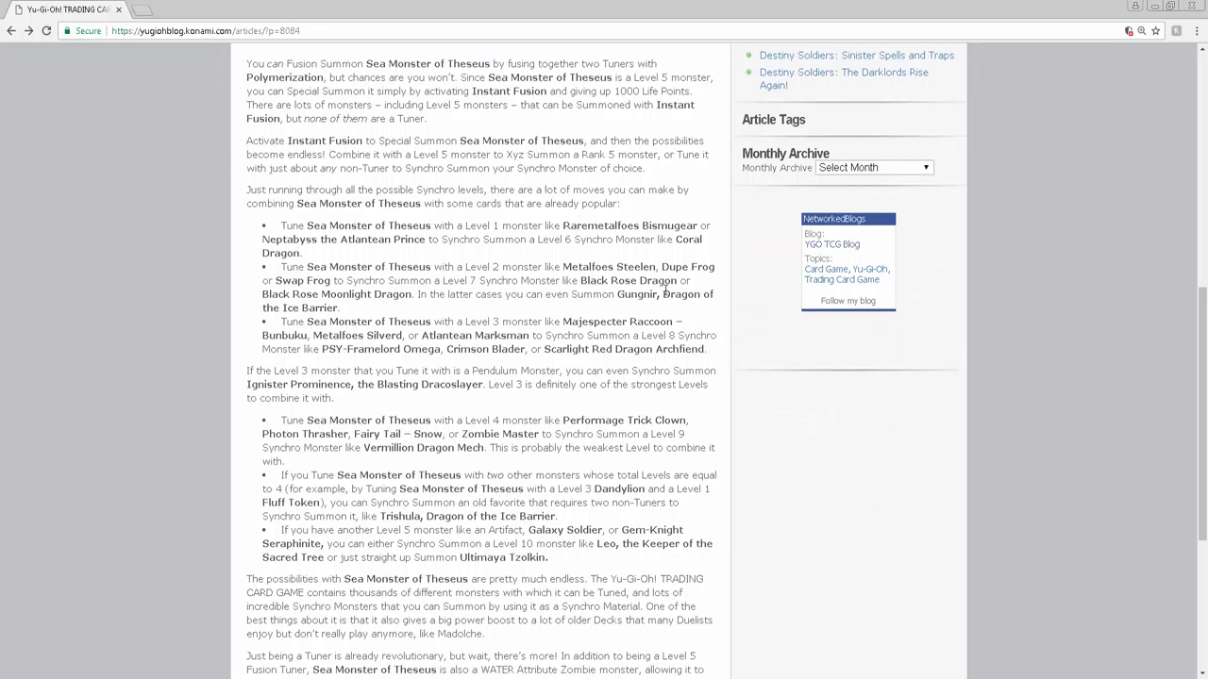
scroll(down, 3)
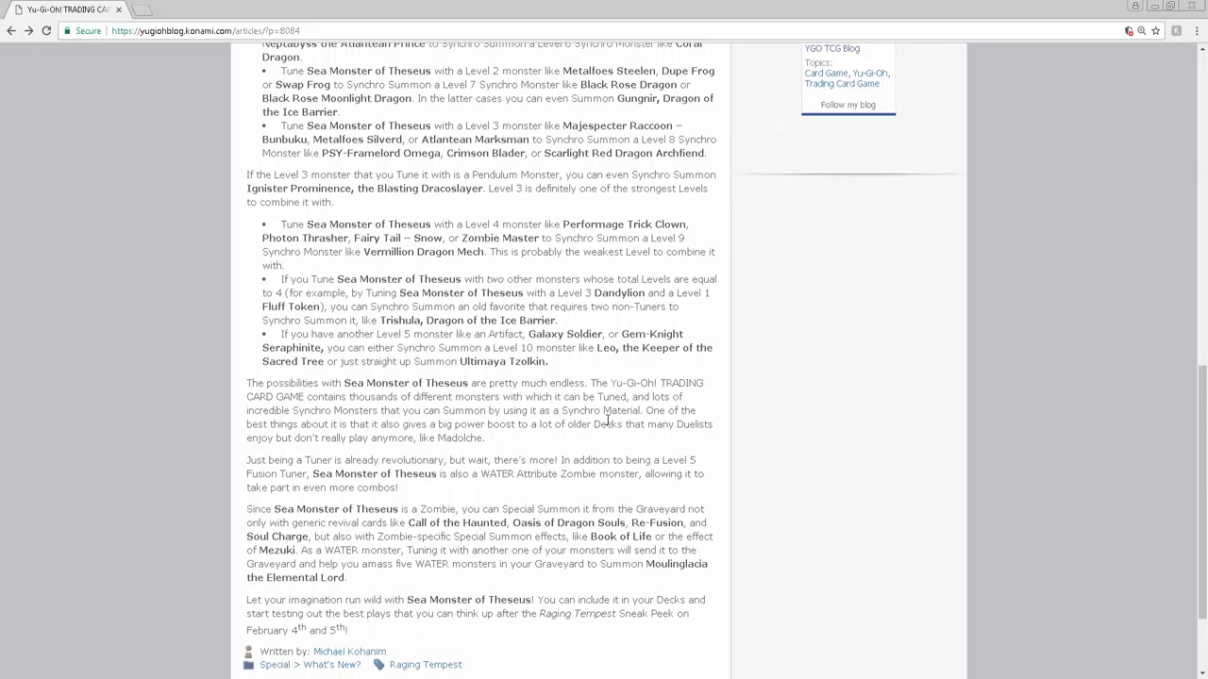
scroll(up, 3)
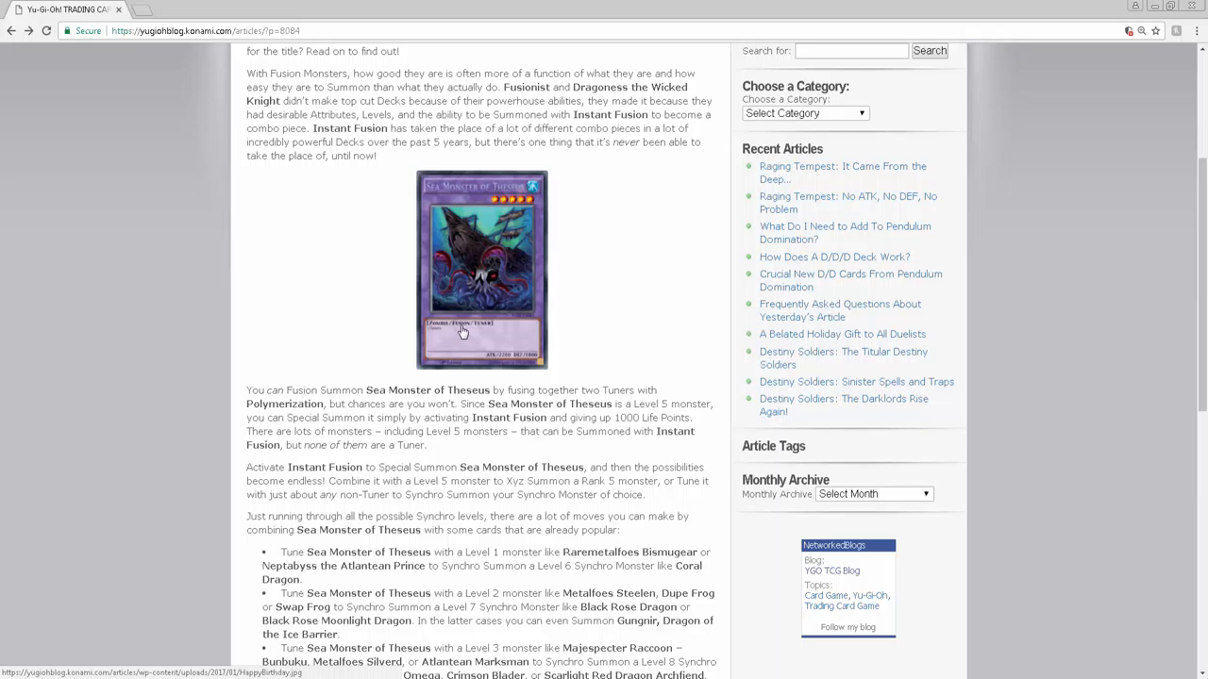
mouse_move(452, 342)
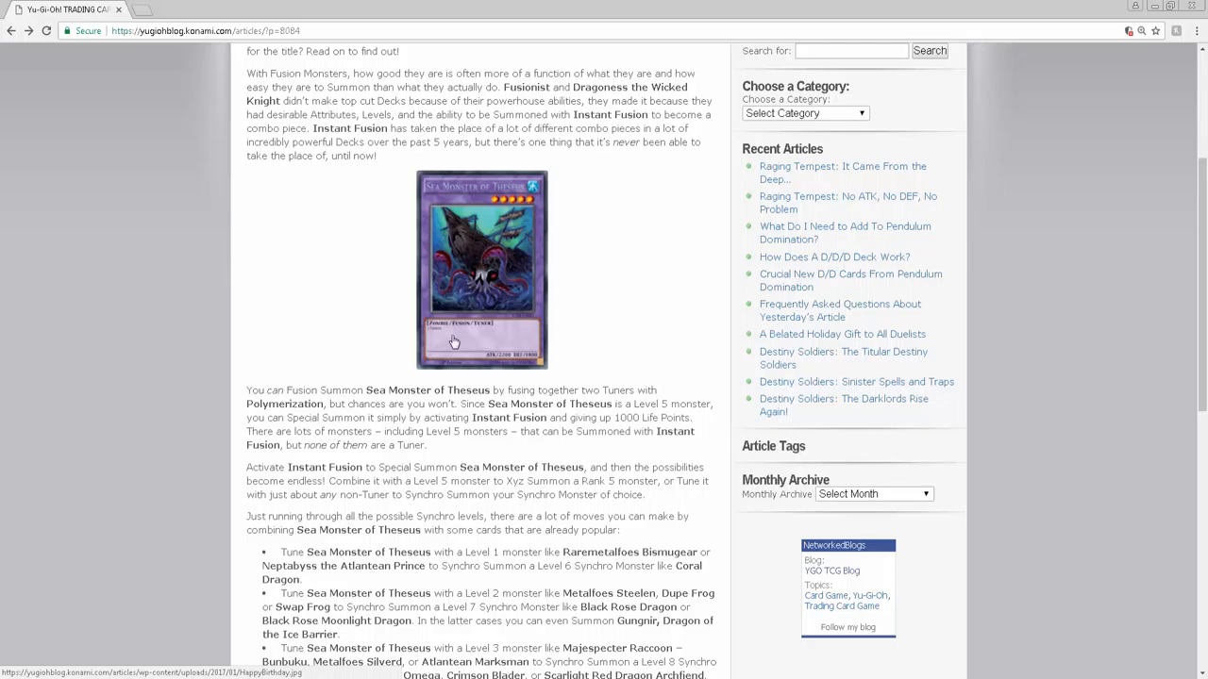
mouse_move(505, 254)
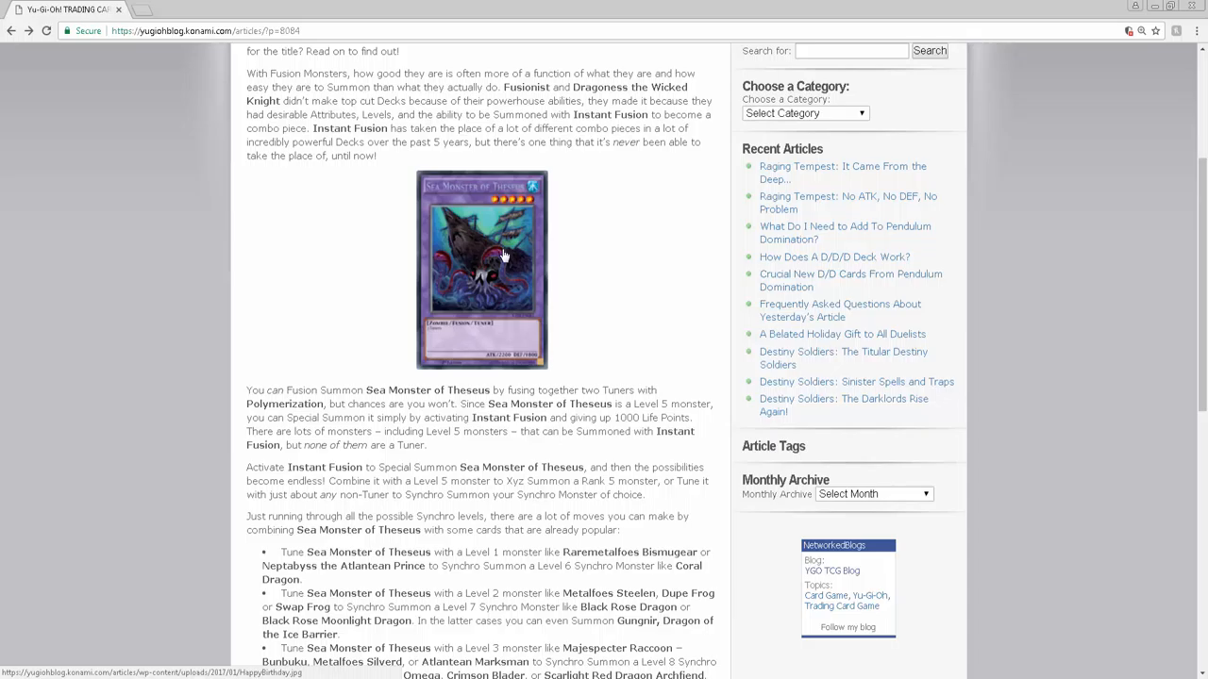
mouse_move(493, 212)
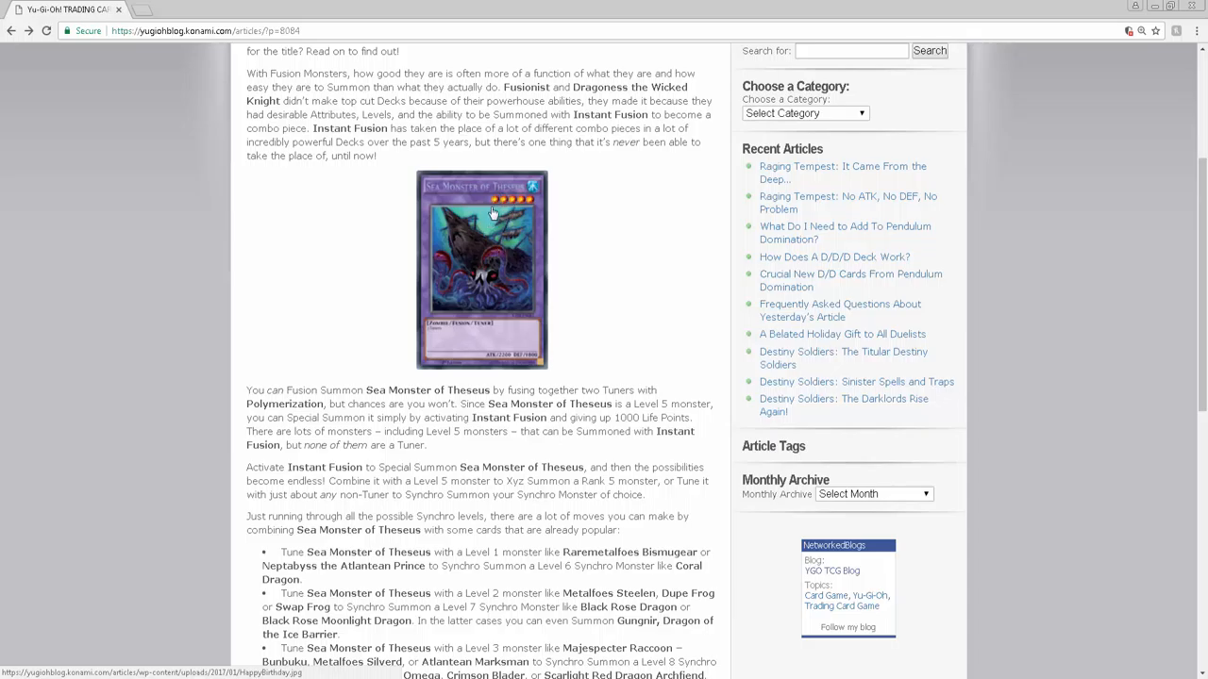
mouse_move(494, 247)
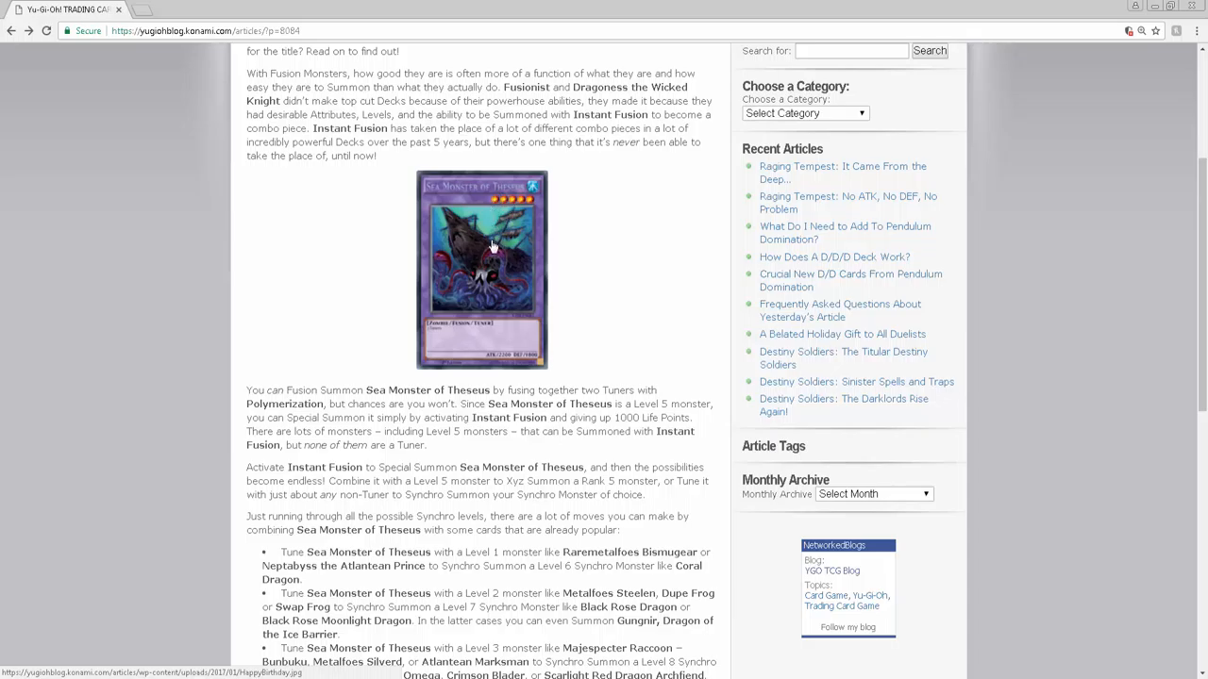
mouse_move(475, 428)
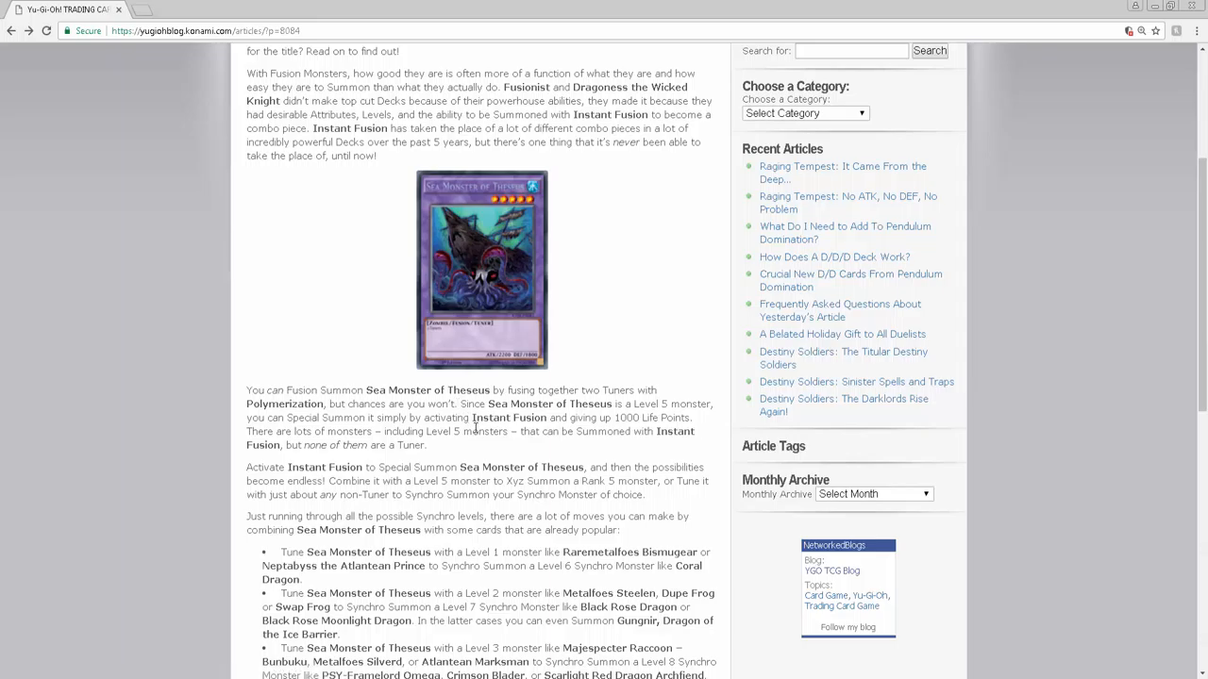
mouse_move(432, 416)
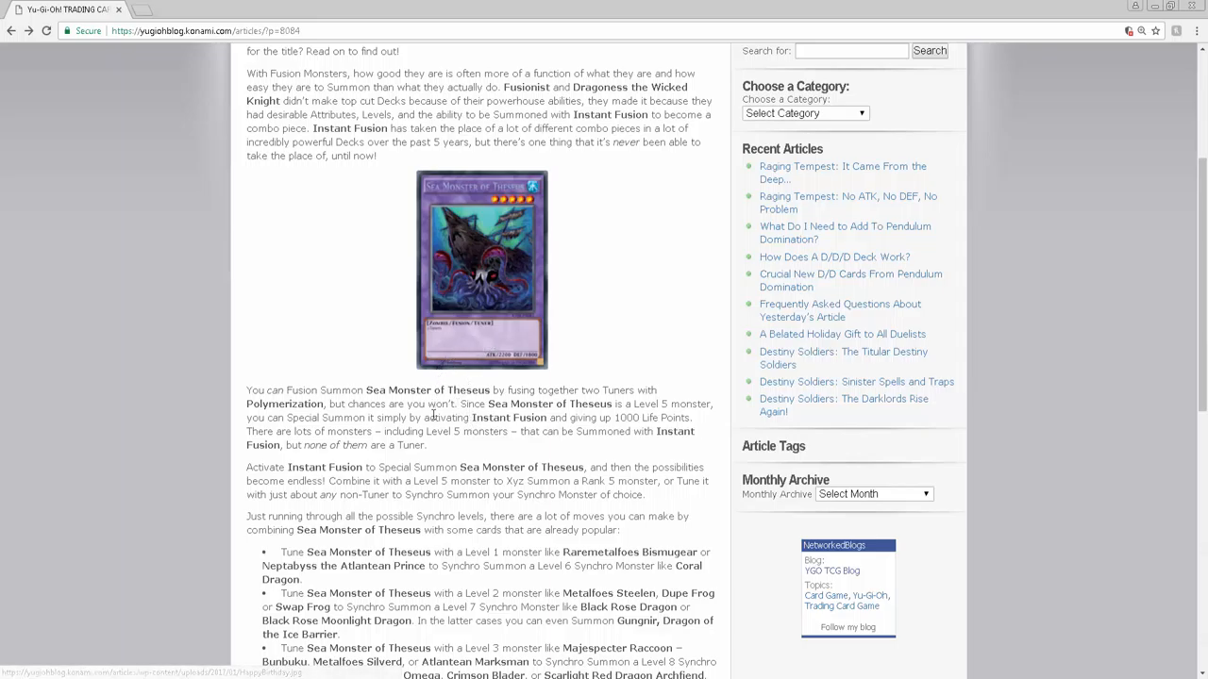
scroll(down, 3)
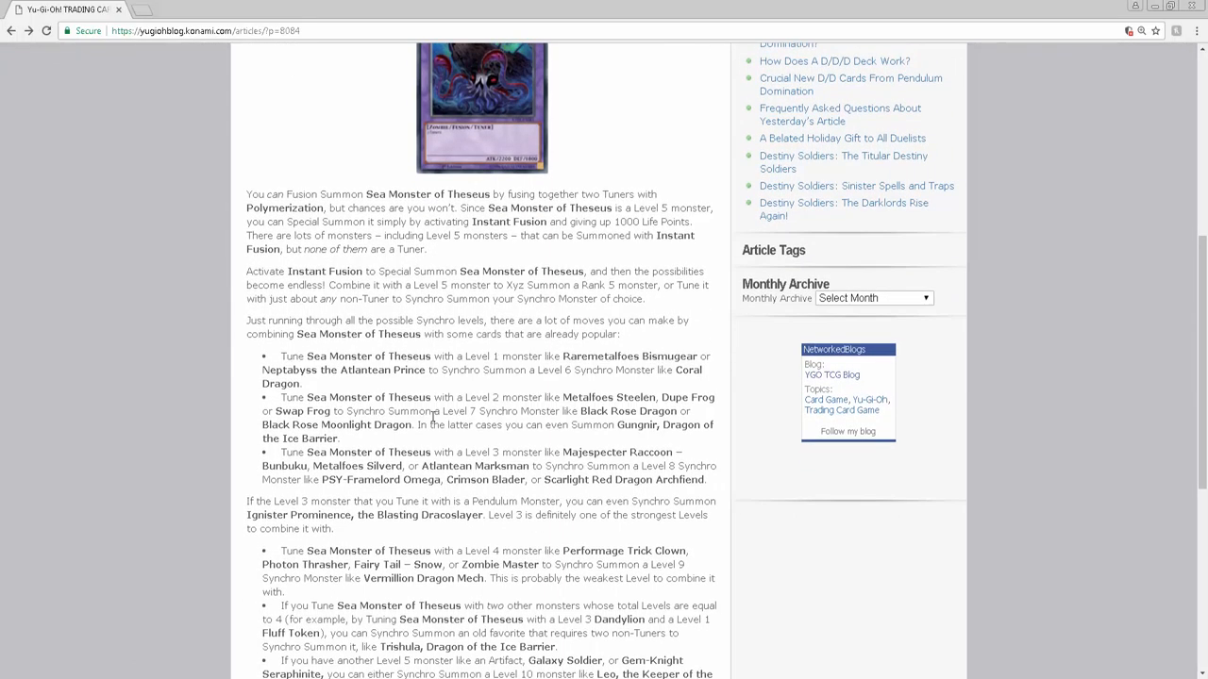
scroll(up, 3)
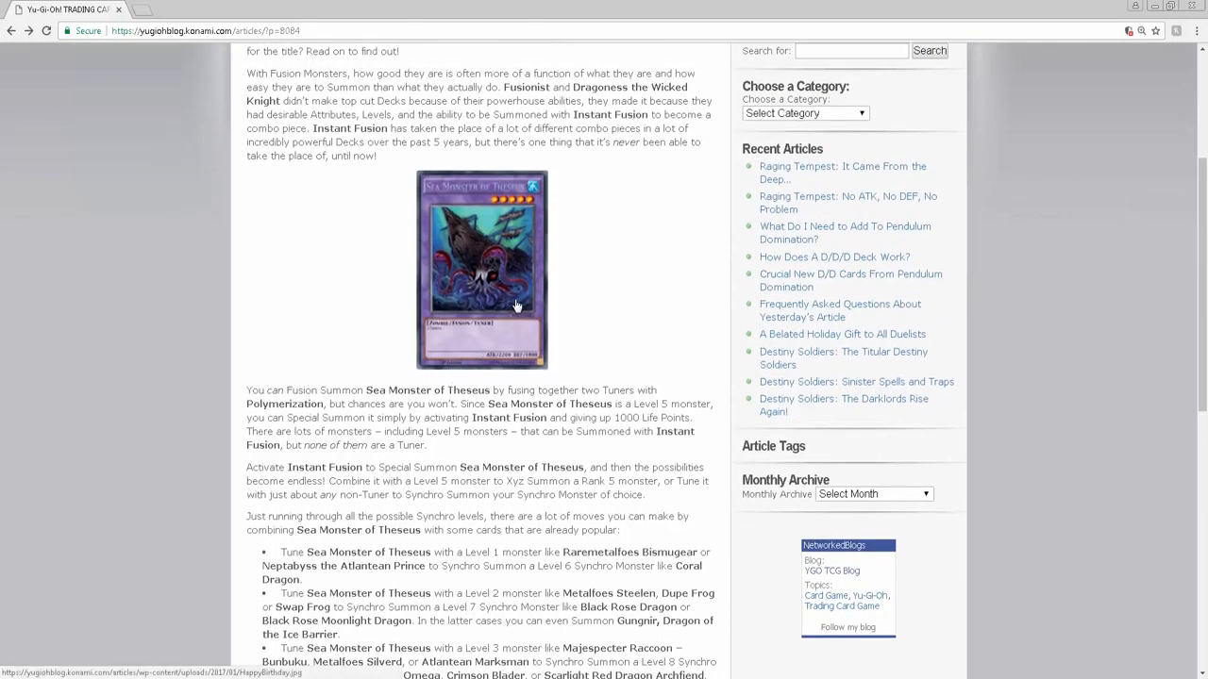
scroll(down, 3)
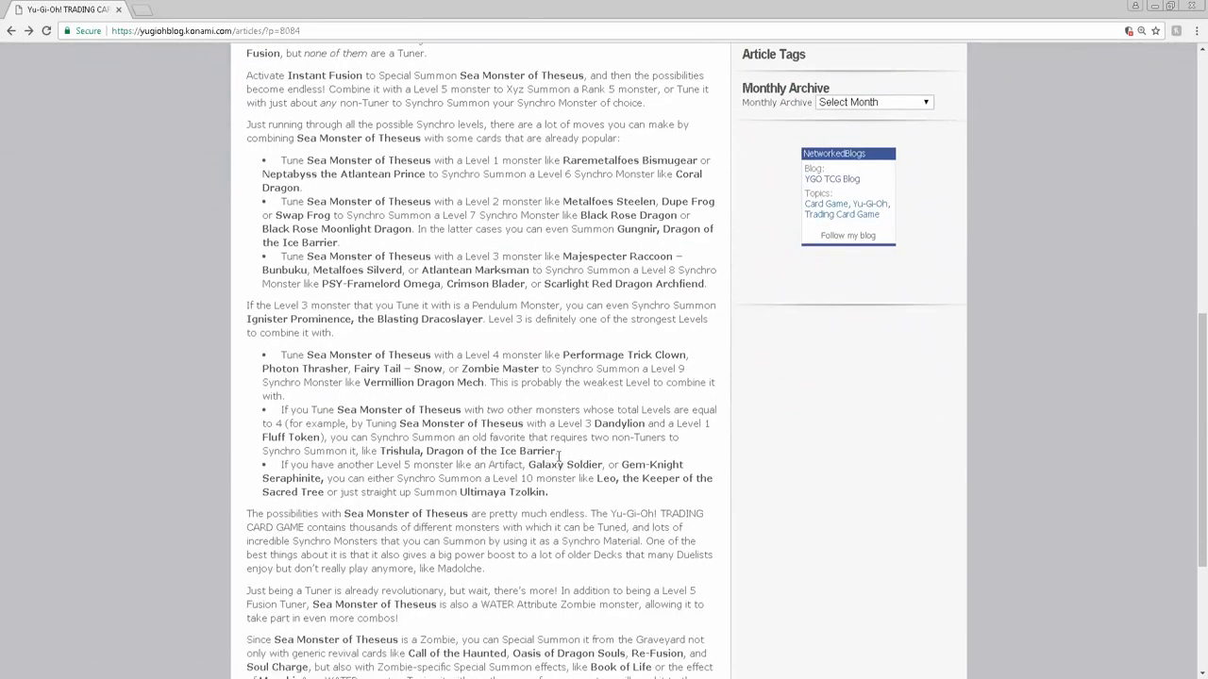
scroll(up, 3)
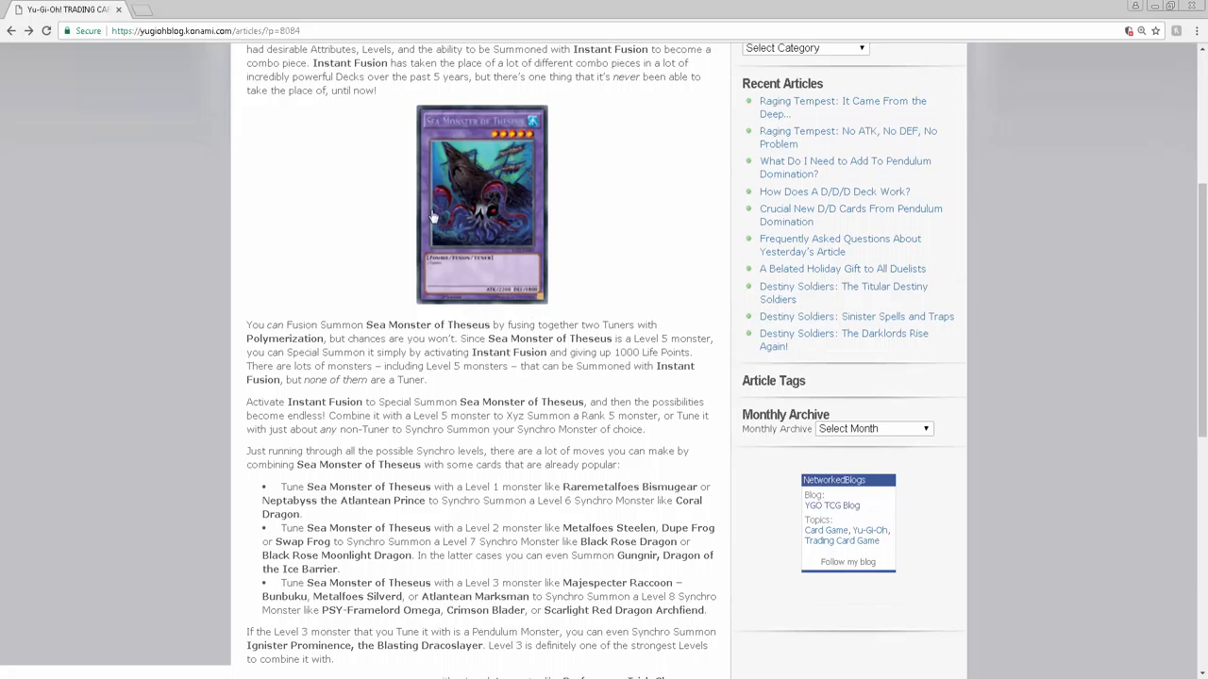
mouse_move(525, 310)
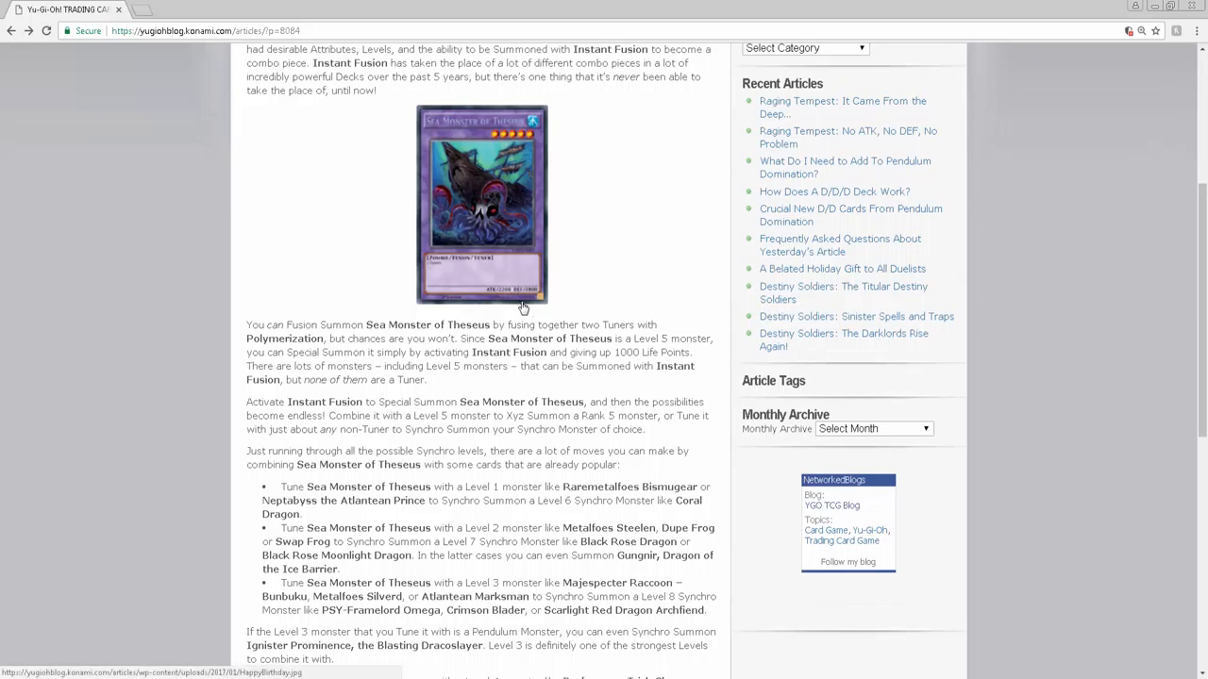
scroll(up, 3)
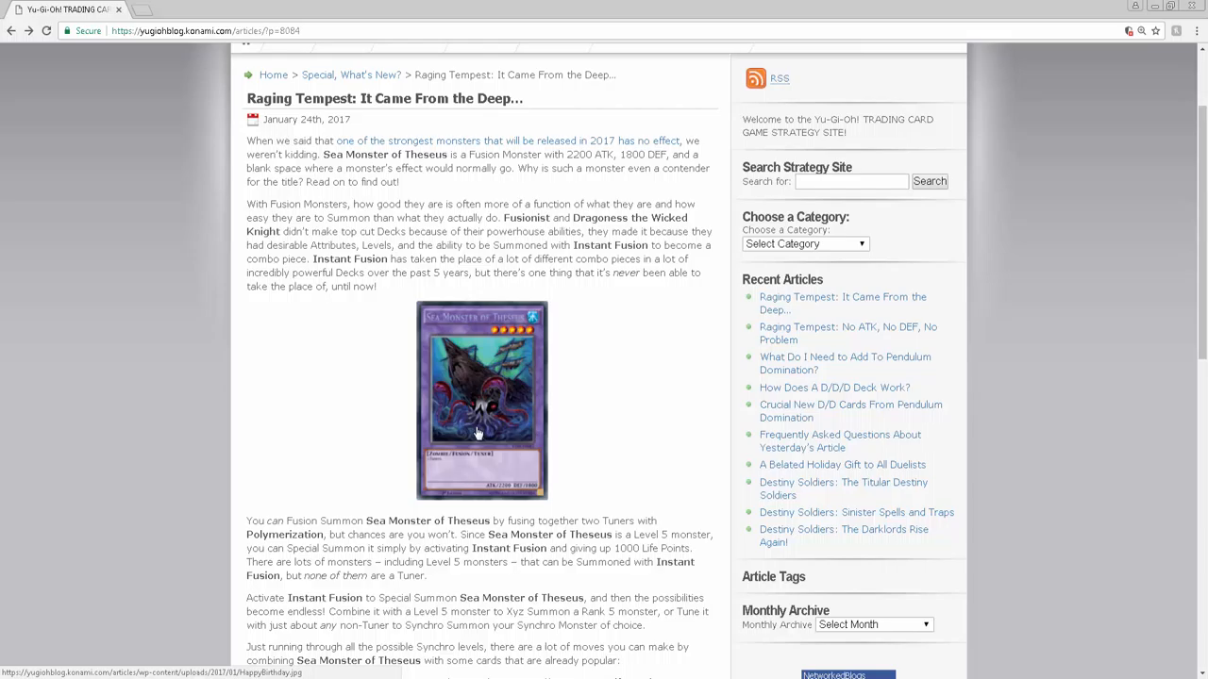
mouse_move(360, 649)
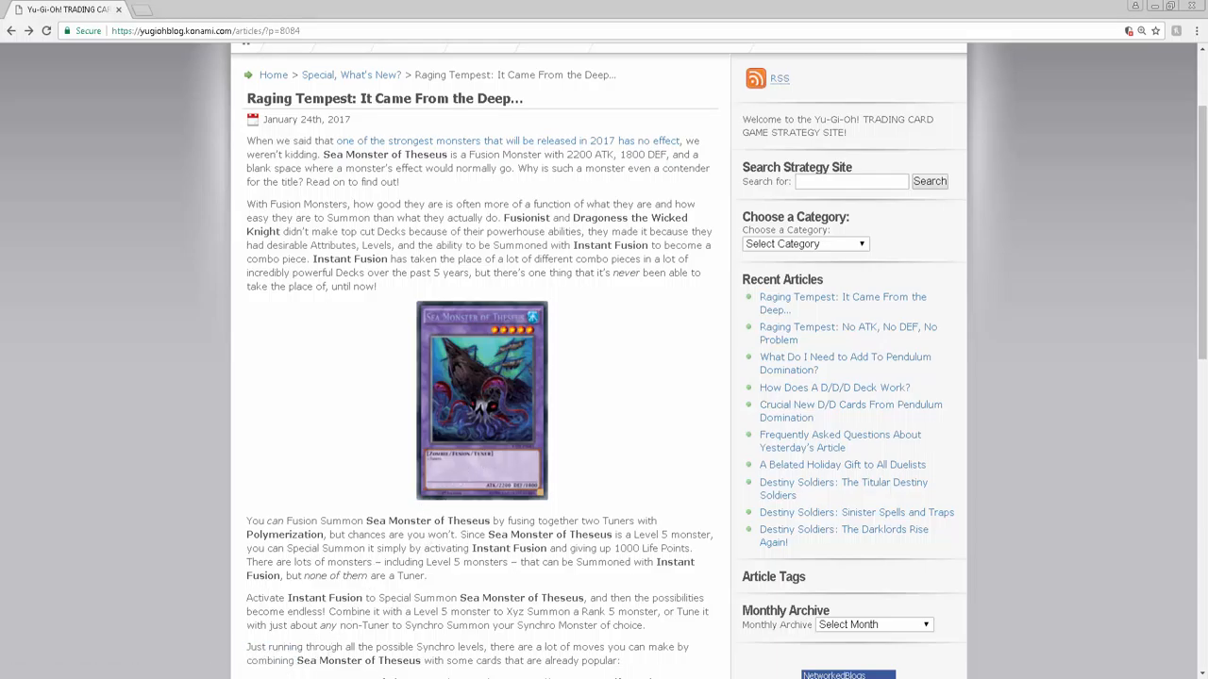
mouse_move(502, 434)
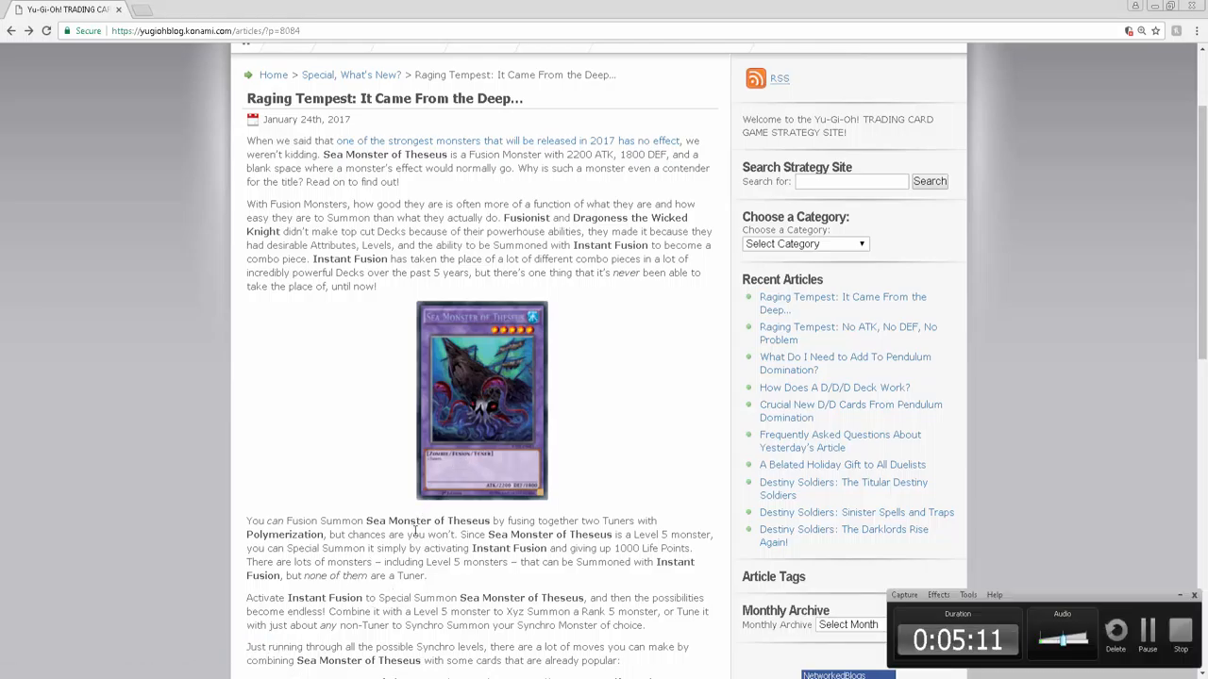
mouse_move(568, 509)
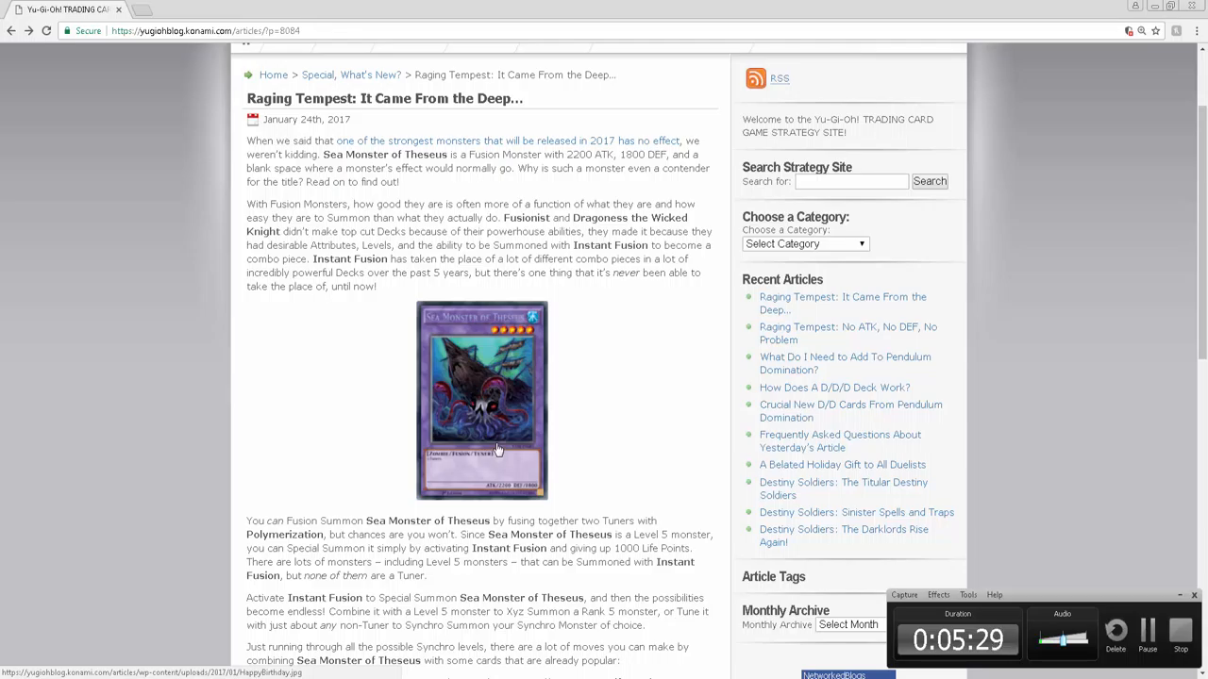
mouse_move(533, 457)
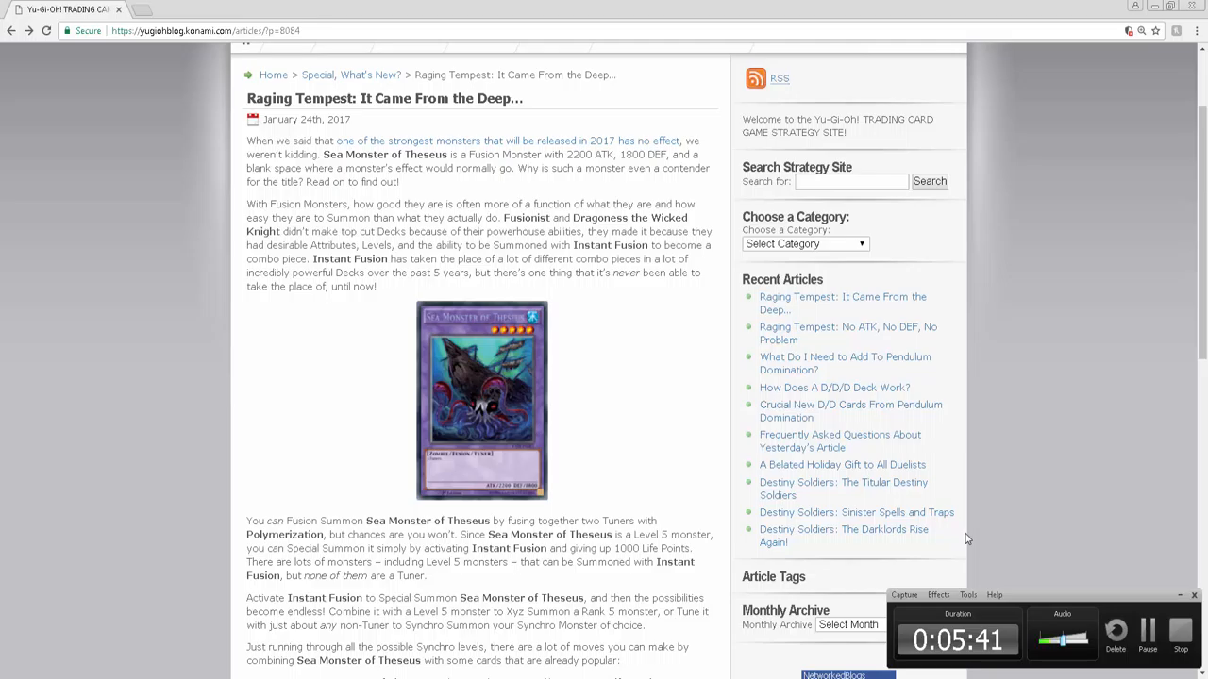
mouse_move(1143, 607)
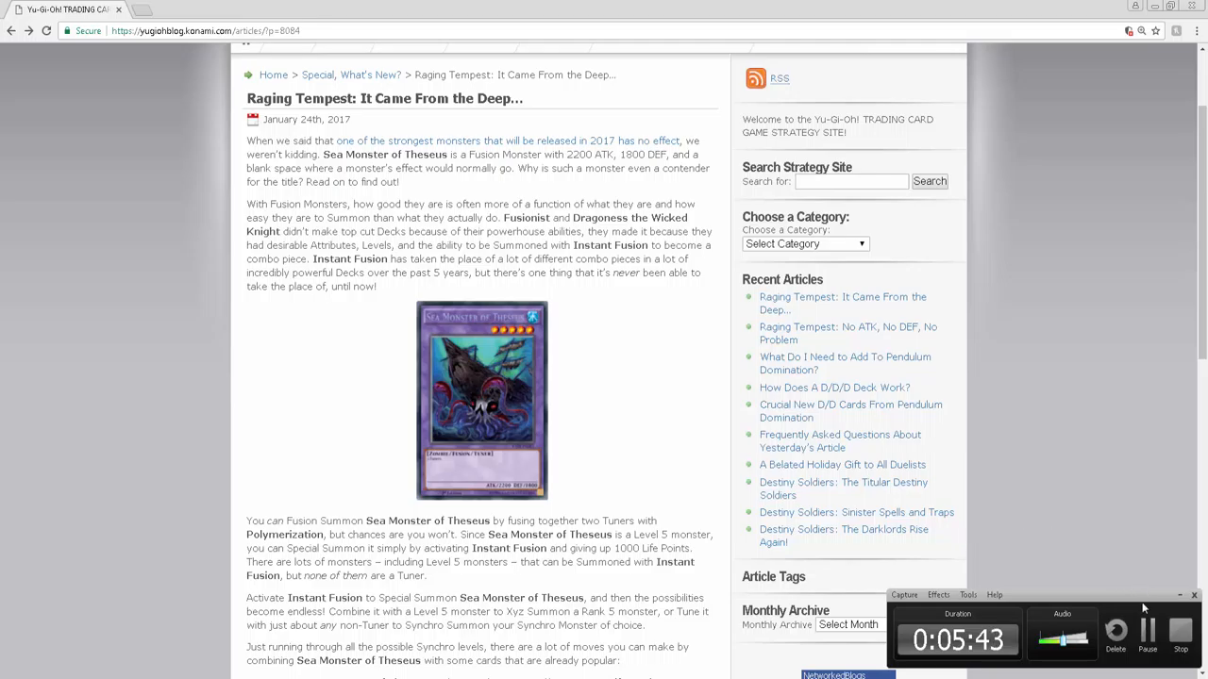